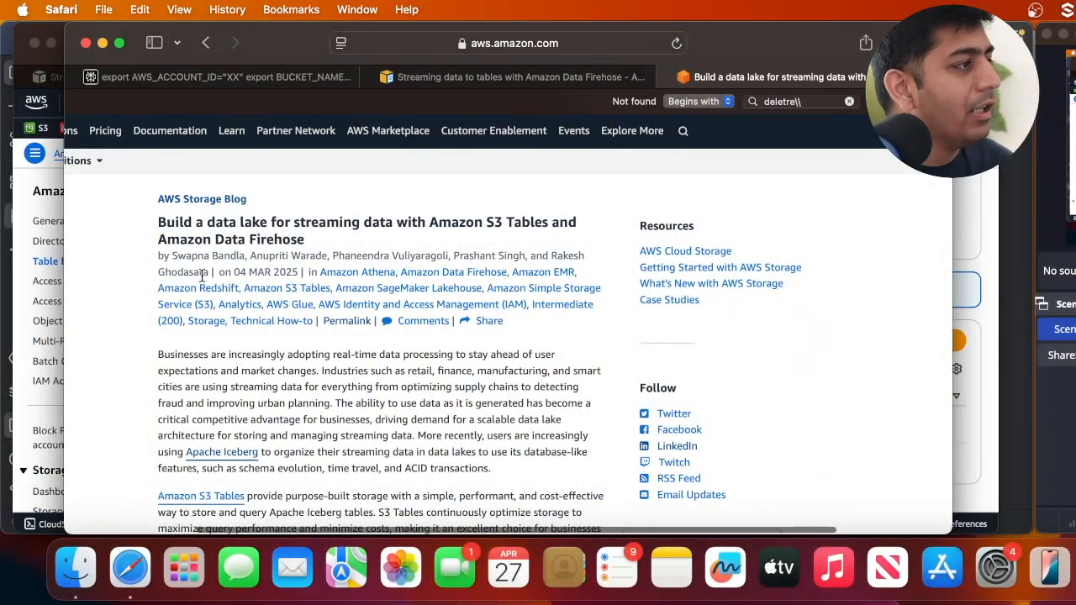
# Scroll the Firehose-to-S3-Tables docs down to the sample IAM policy for Glue federation access.
pyautogui.scroll(-3)
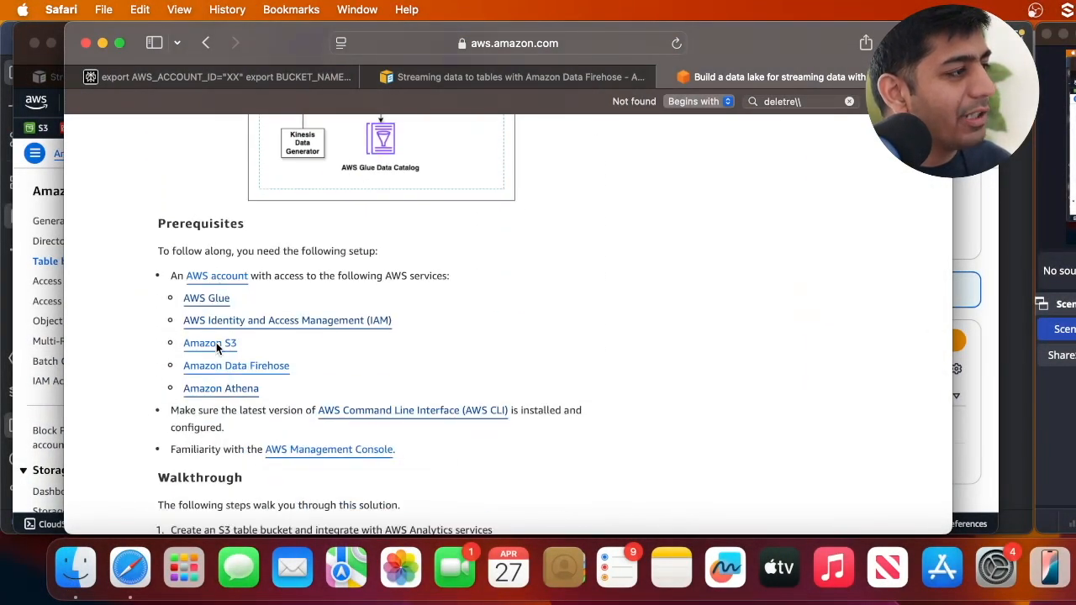
pyautogui.scroll(-3)
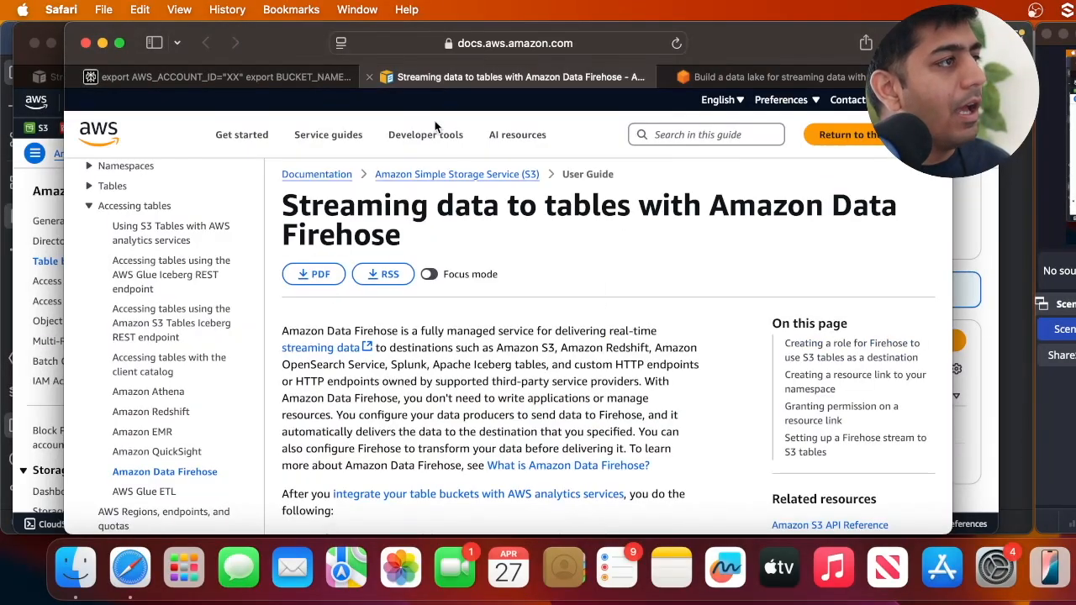
pyautogui.scroll(-3)
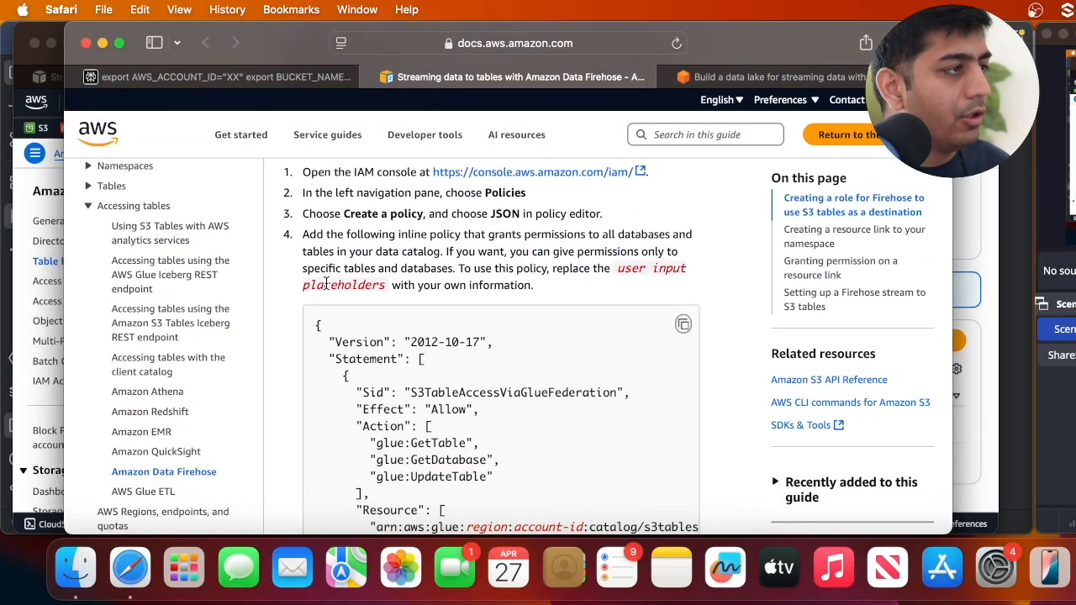
pyautogui.scroll(-3)
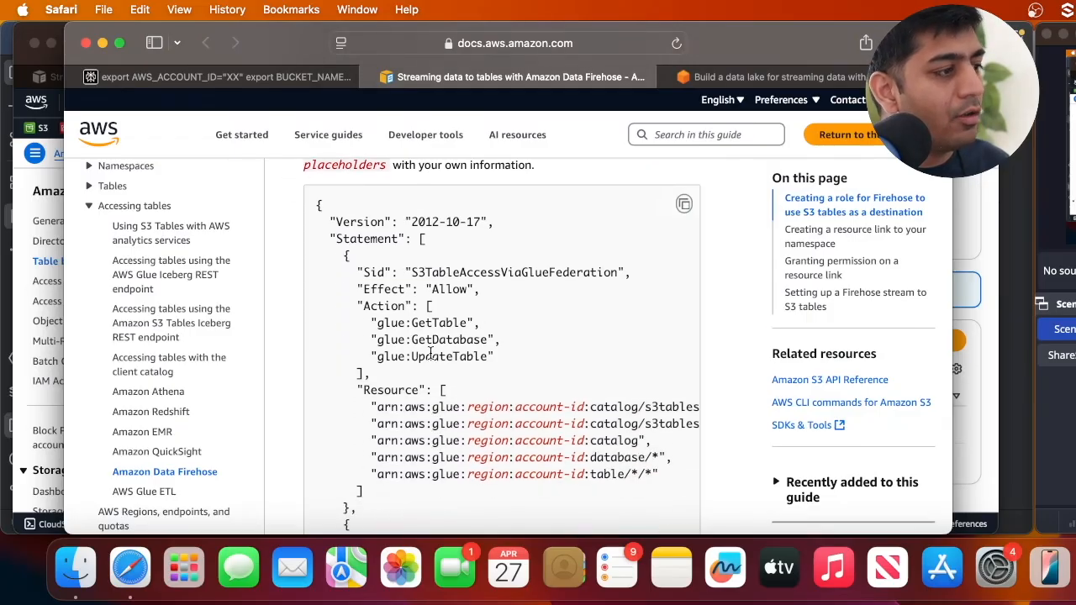
pyautogui.moveTo(457, 306)
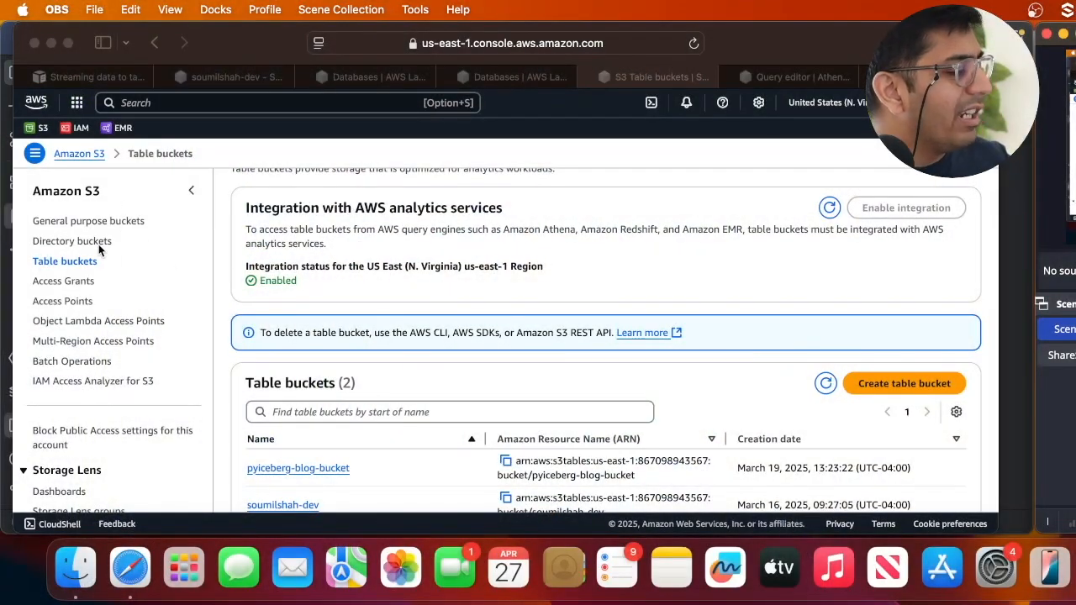
pyautogui.moveTo(67, 267)
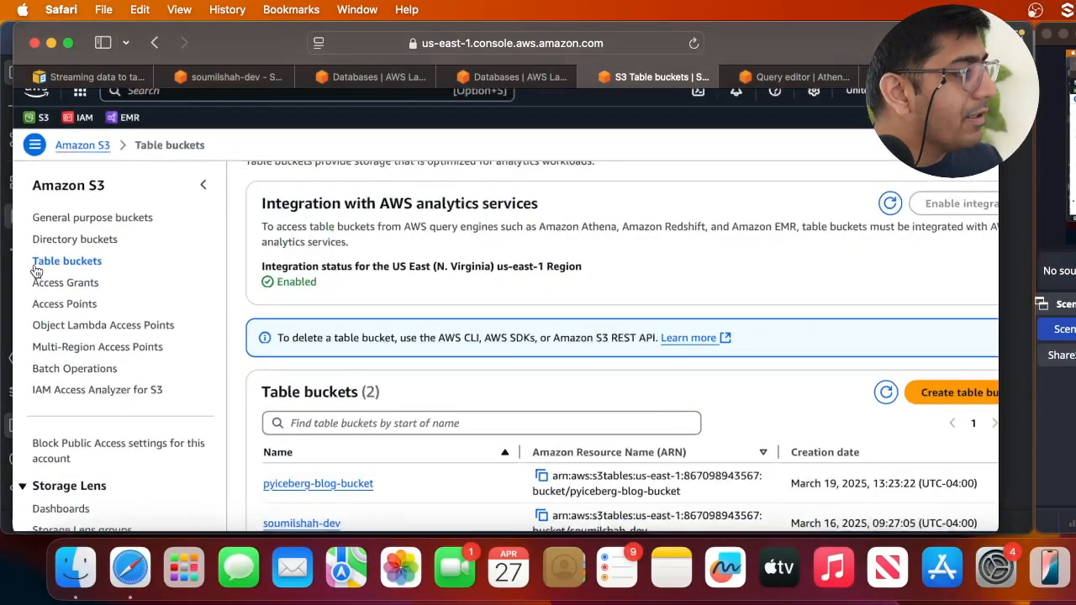
pyautogui.scroll(-3)
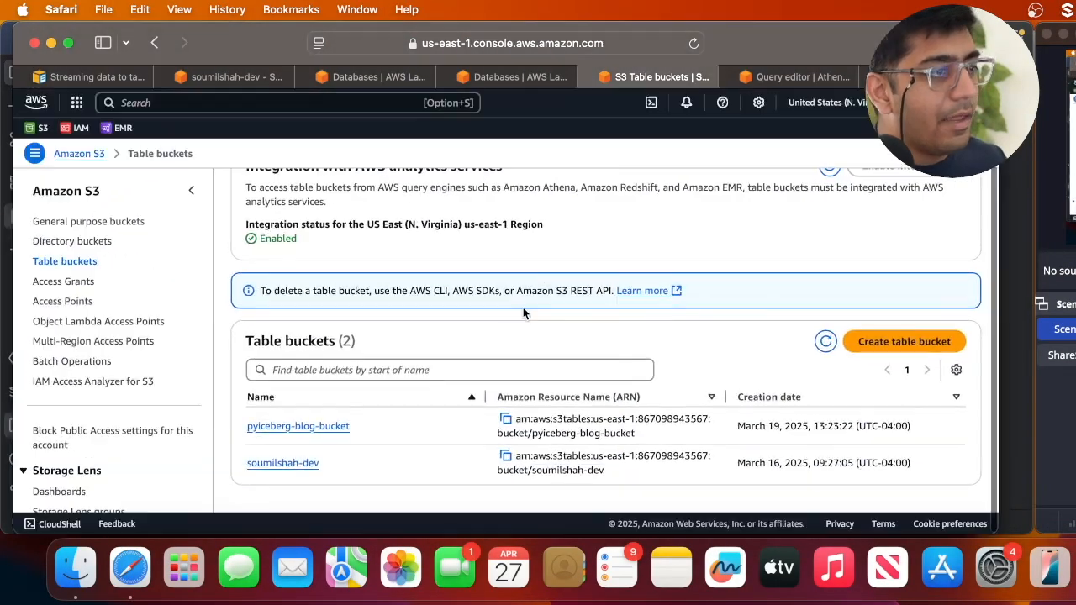
pyautogui.click(905, 341)
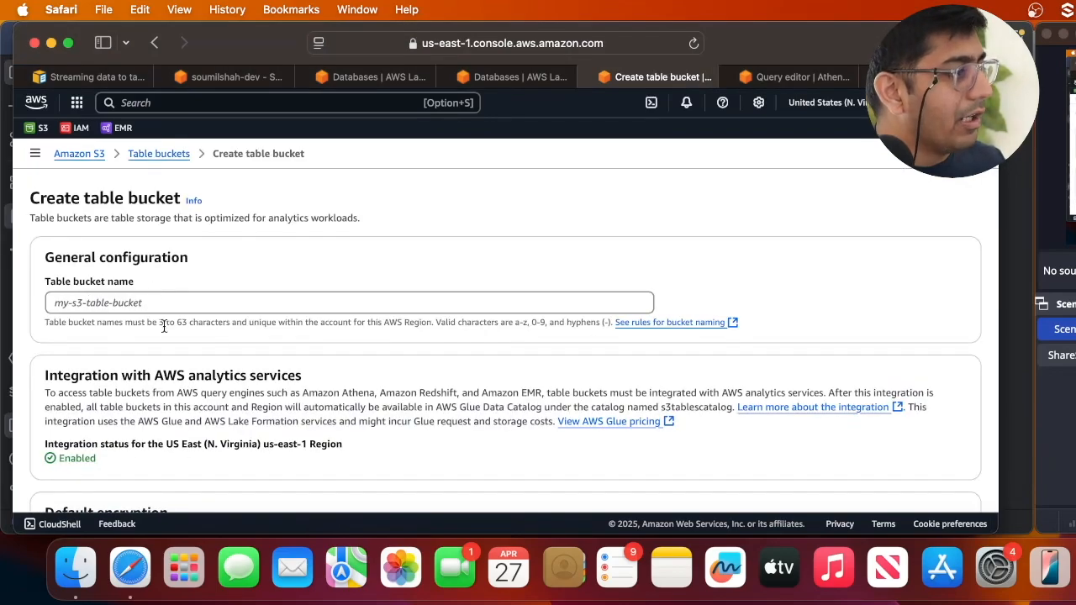
pyautogui.click(158, 153)
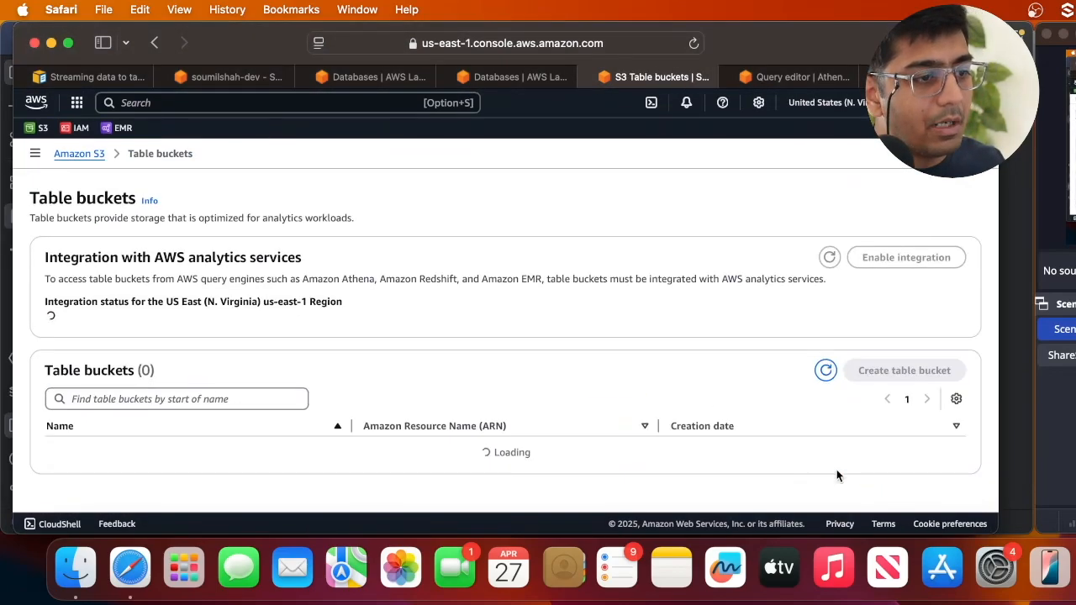
pyautogui.moveTo(906, 257)
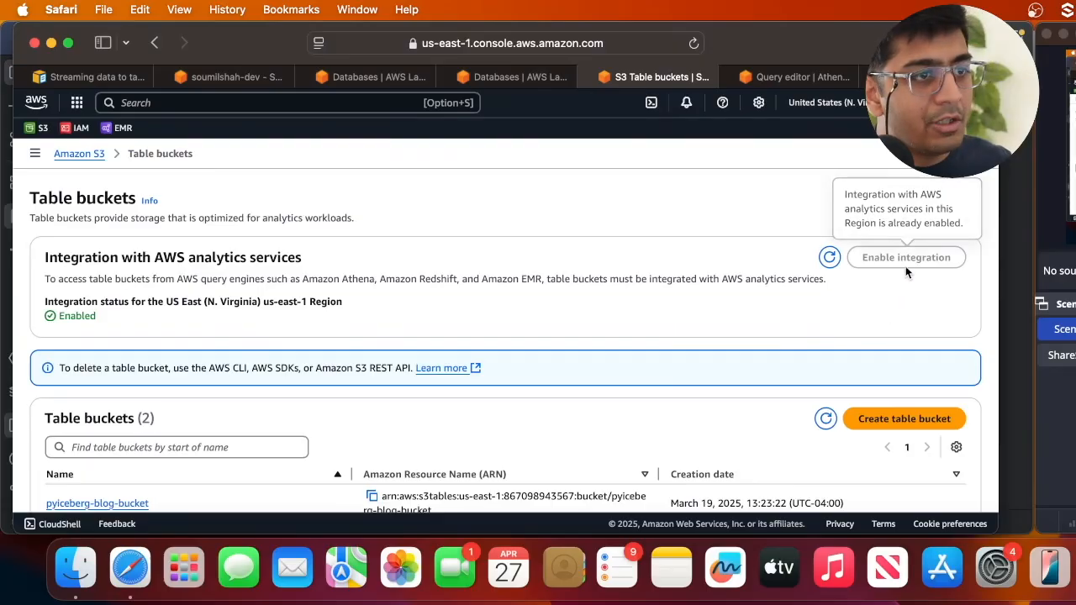
pyautogui.moveTo(877, 286)
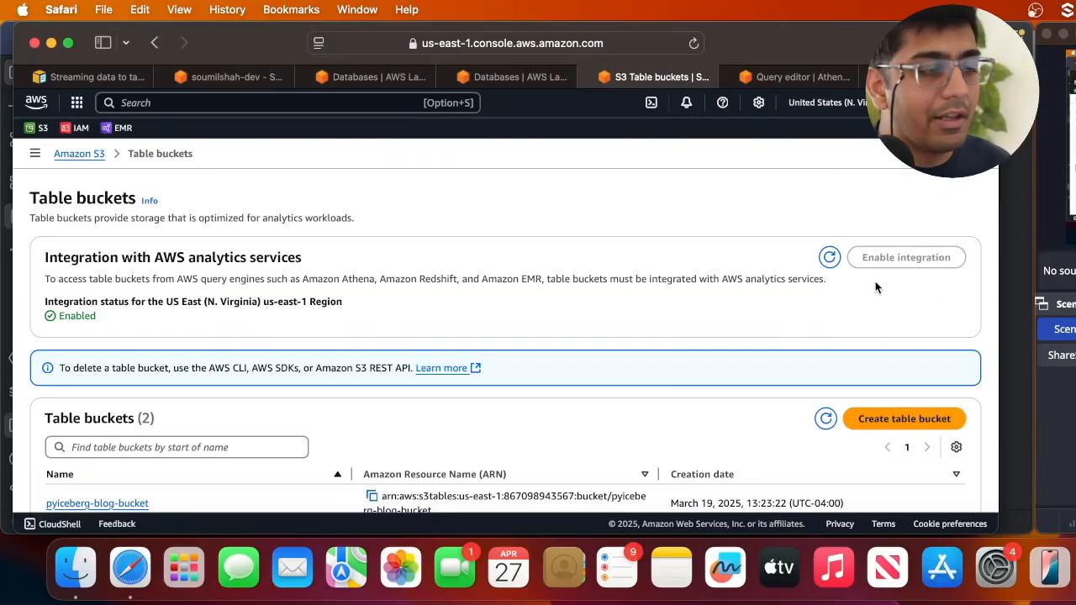
pyautogui.scroll(-3)
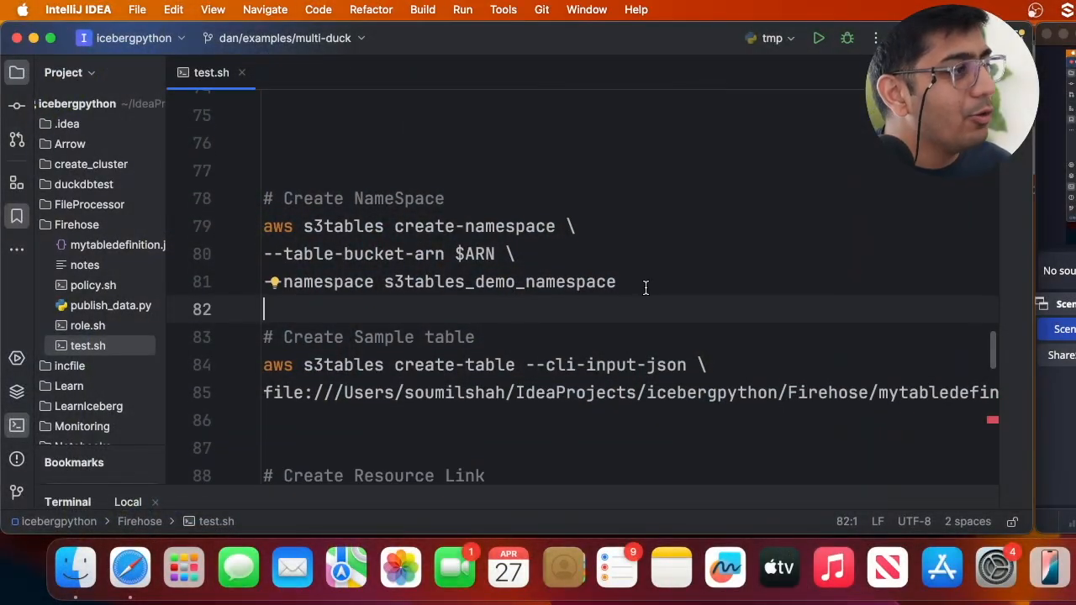
# Run the aws s3tables create-namespace command from test.sh in Terminal to add s3tables_demo_namespace.
pyautogui.moveTo(262, 254); pyautogui.dragTo(615, 282)
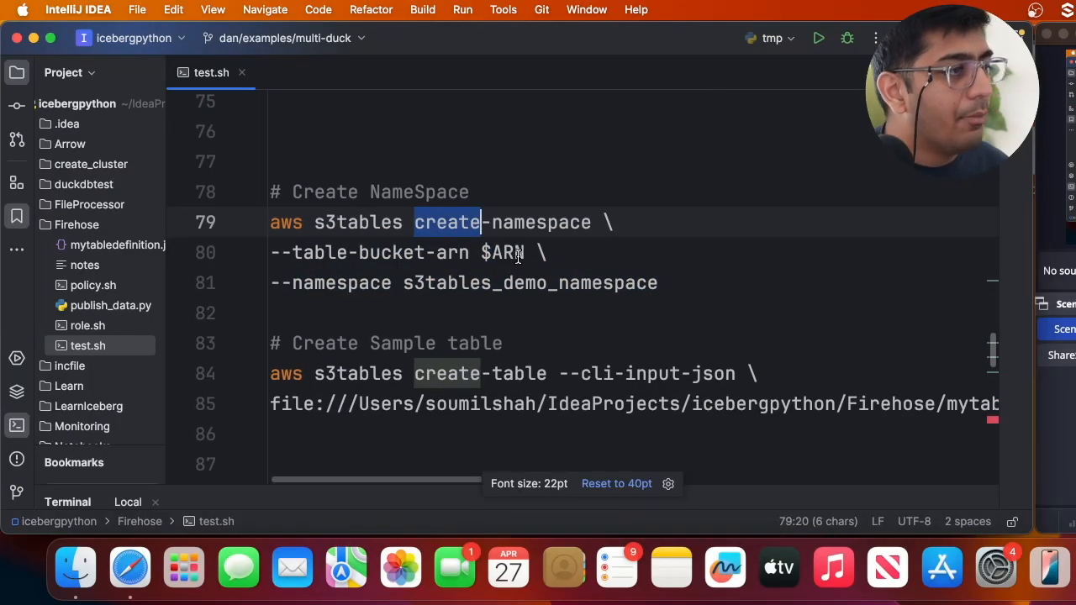
pyautogui.click(129, 568)
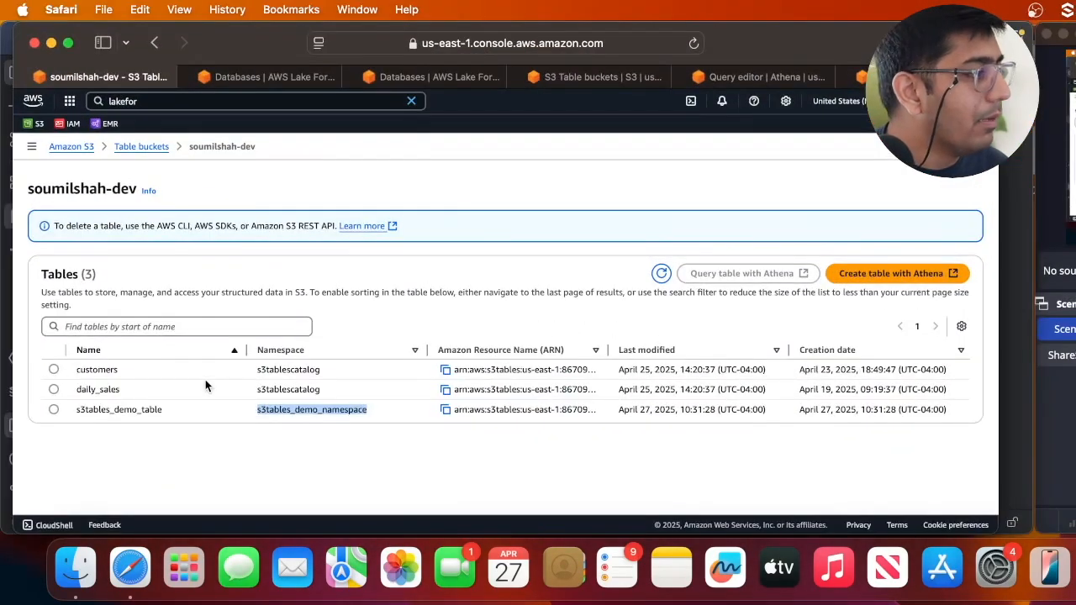
pyautogui.click(141, 144)
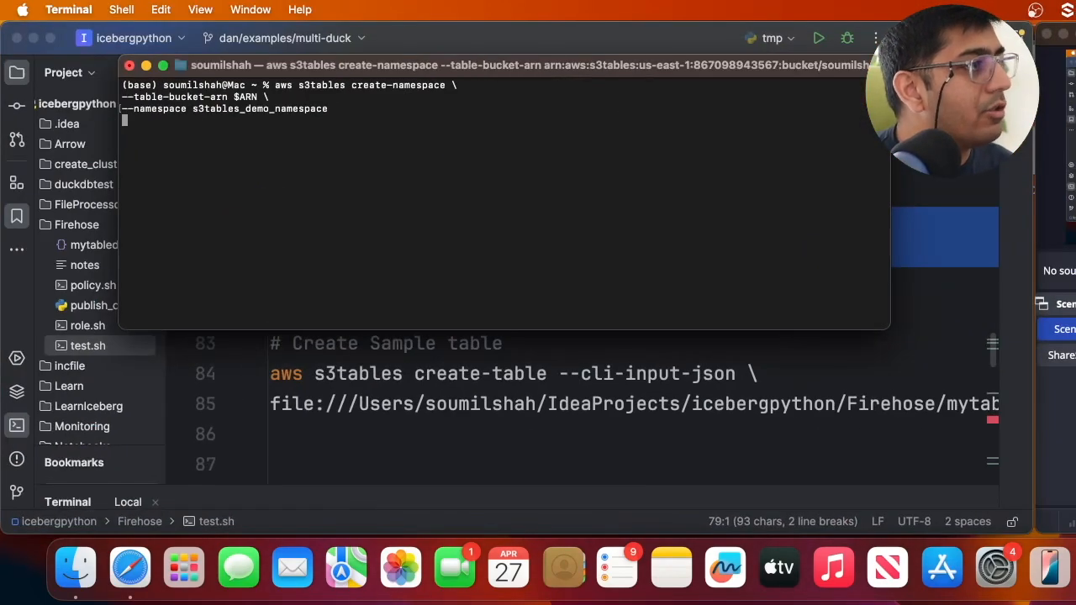
pyautogui.press('Return')
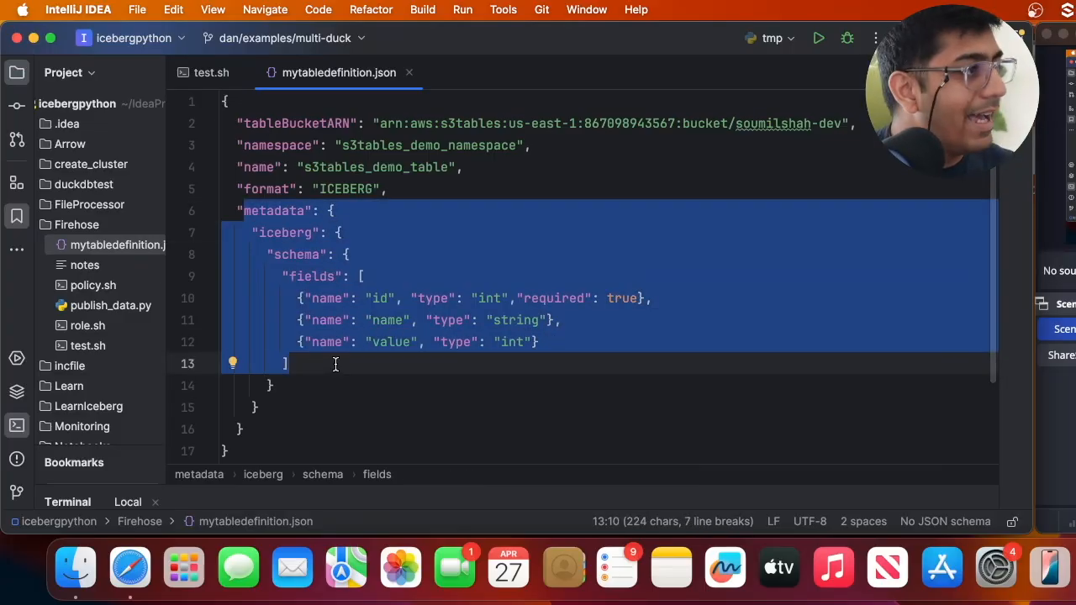
# Show mytabledefinition.json with the id, name and value schema fields for s3tables_demo_table.
pyautogui.click(212, 73)
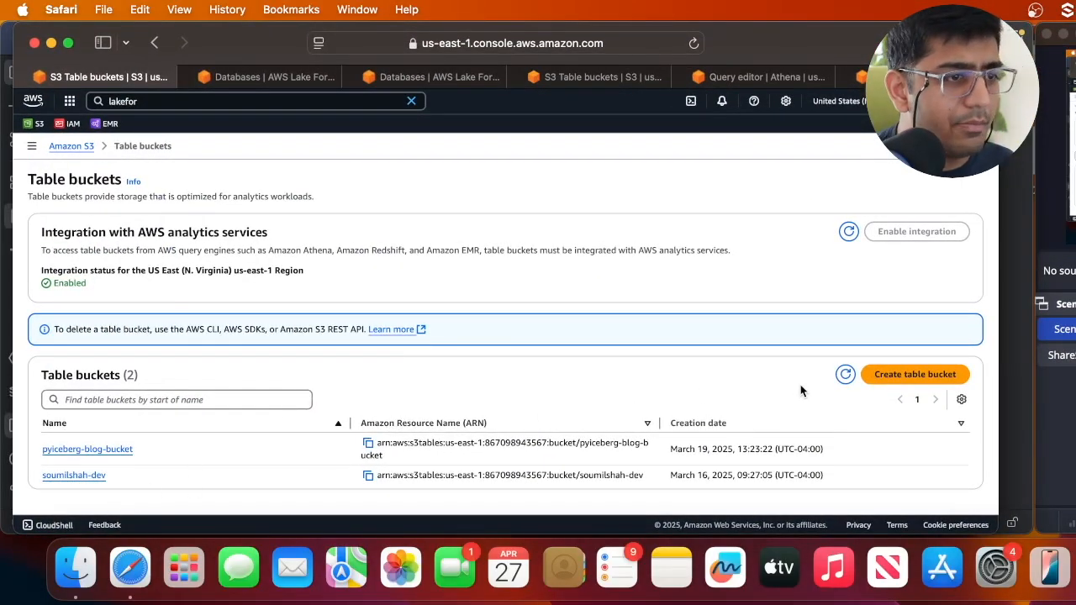
# Confirm s3tables_demo_table in s3tables_demo_namespace inside the soumilshah-dev table bucket.
pyautogui.click(74, 474)
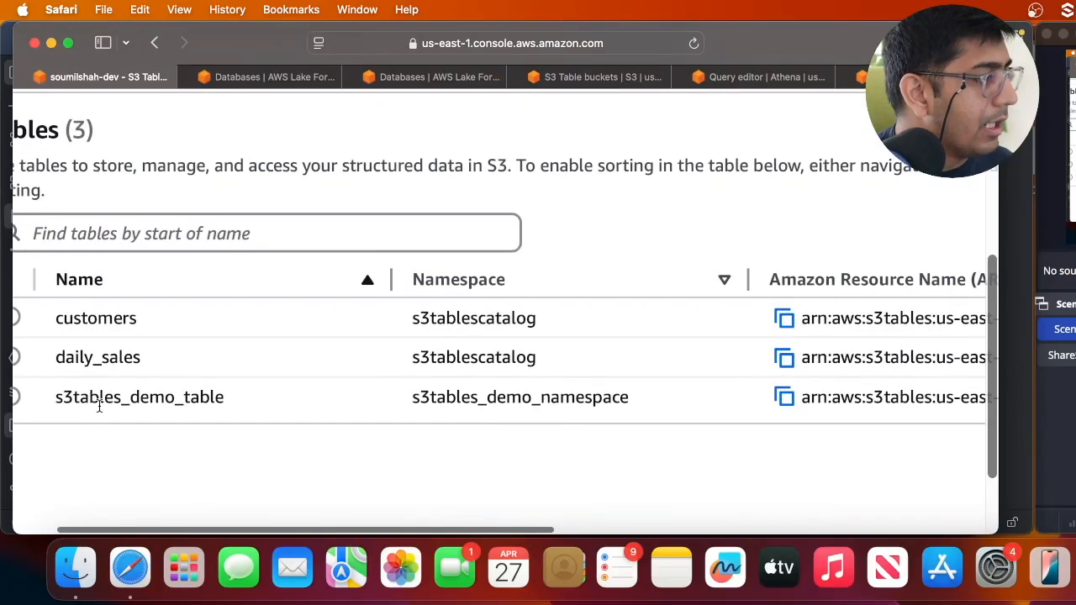
pyautogui.doubleClick(520, 397)
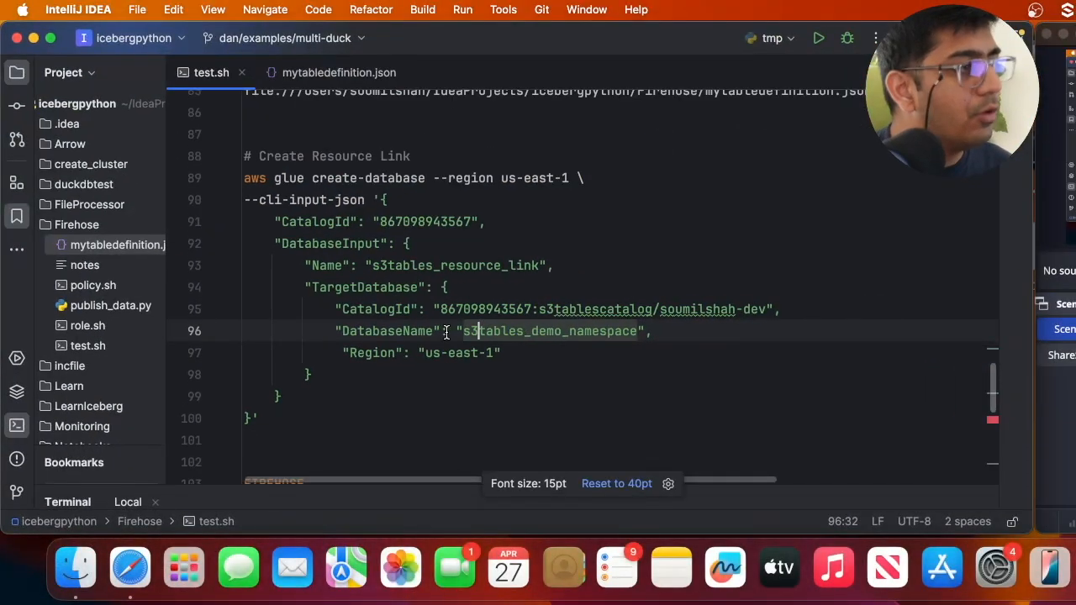
# Run the aws glue create-database command creating s3tables_resource_link pointing at s3tables_demo_namespace.
pyautogui.doubleClick(333, 178)
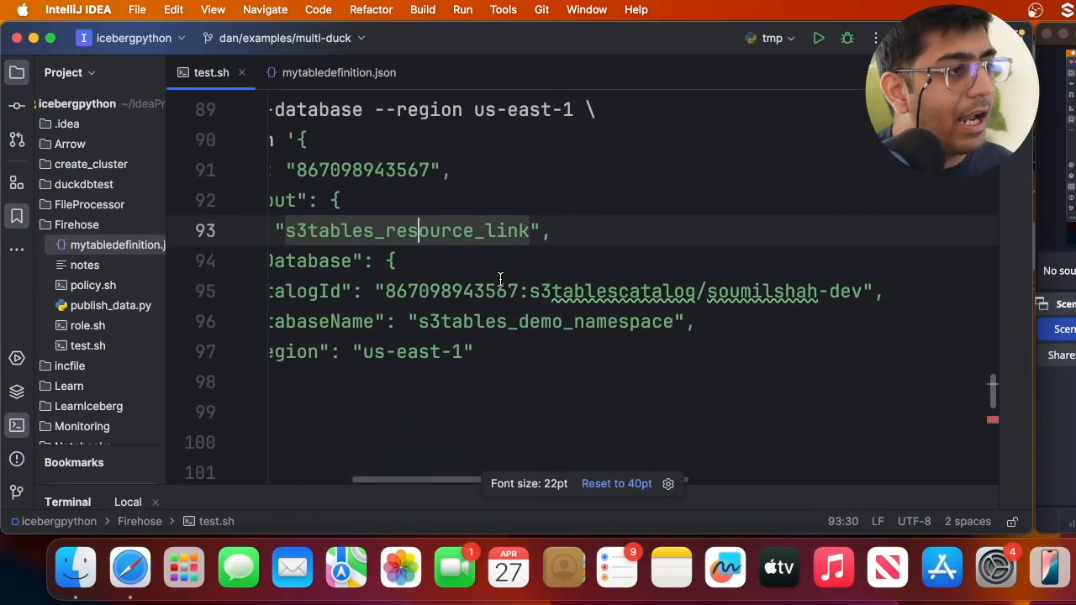
pyautogui.doubleClick(450, 292)
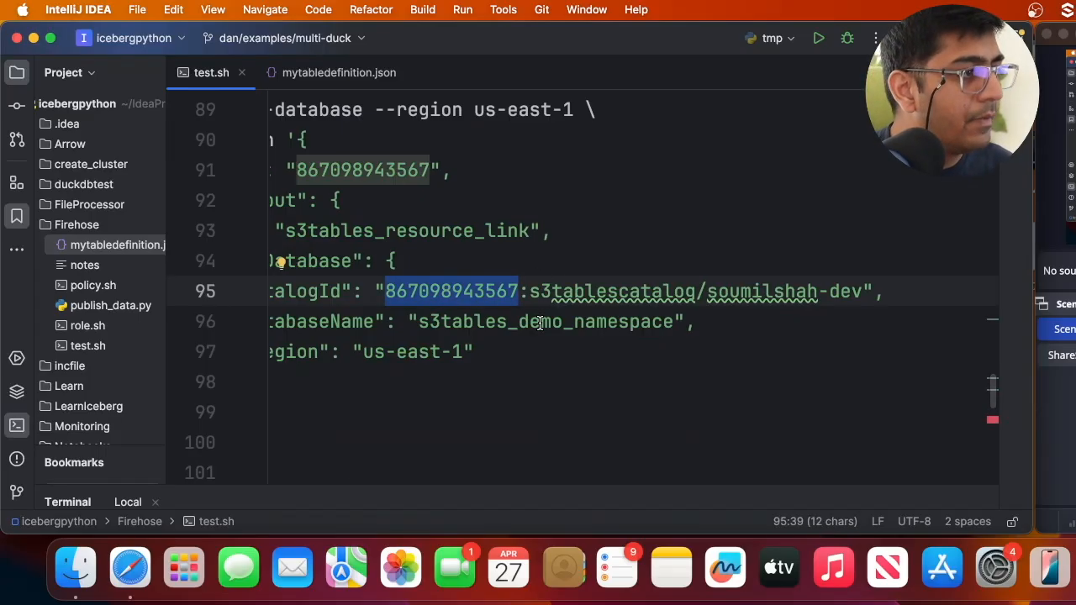
pyautogui.scroll(-3)
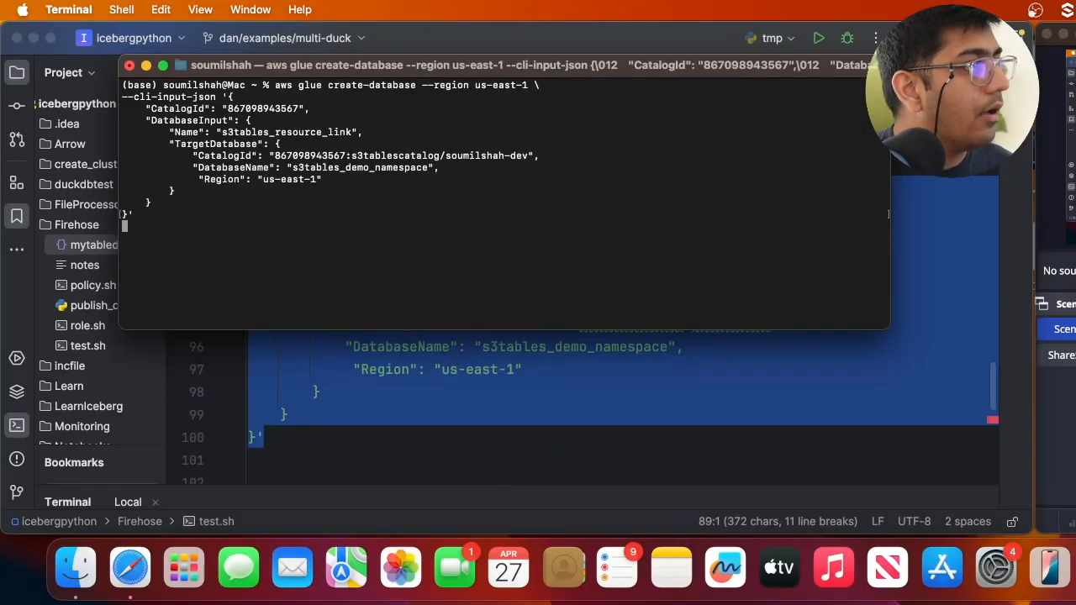
pyautogui.press('return')
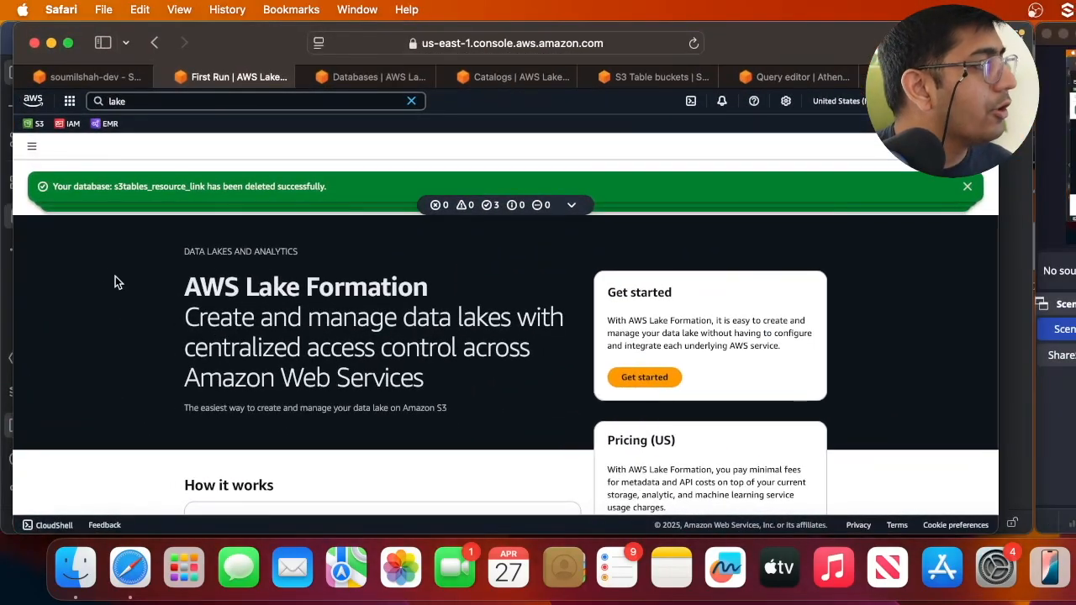
# Select s3tables_resource_link in the Lake Formation databases list.
pyautogui.click(32, 147)
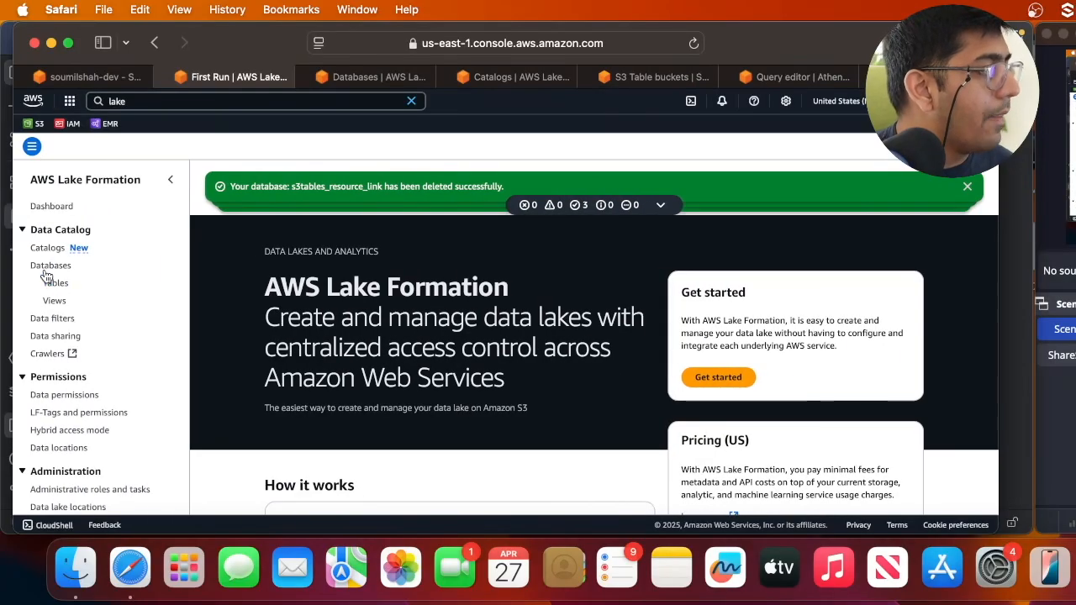
pyautogui.click(50, 266)
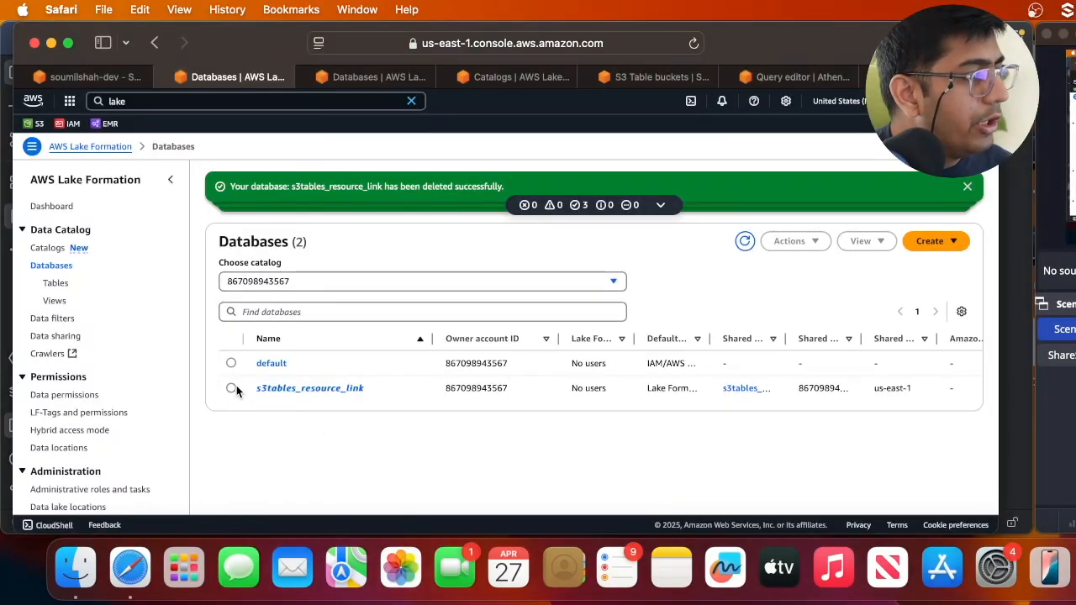
pyautogui.click(232, 386)
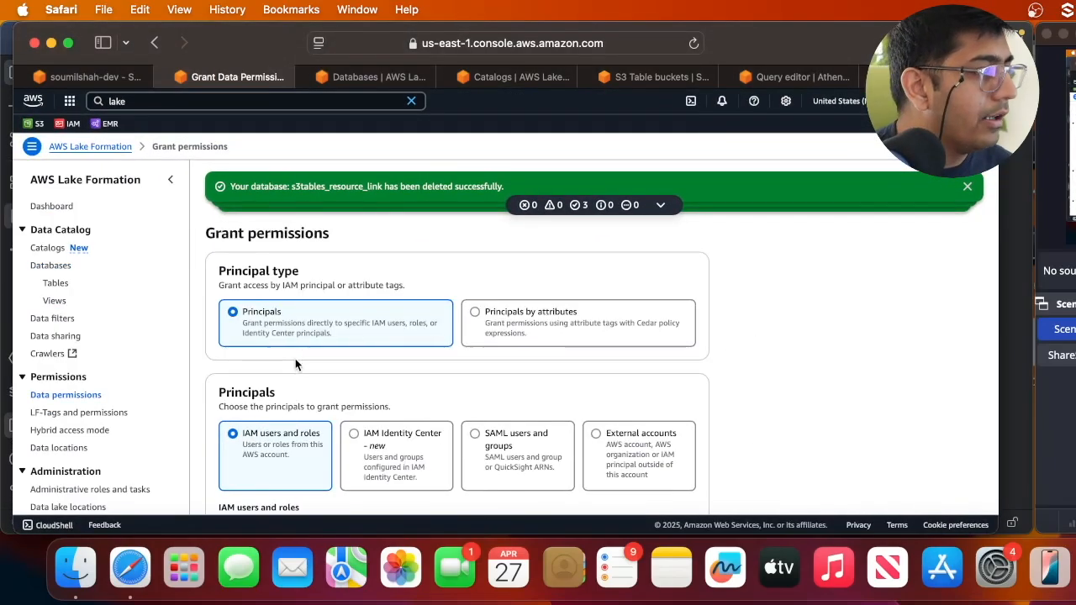
# Choose FirehoseGlueS3TableRole as principal with the default catalog, s3tables_resource_link database and All tables.
pyautogui.click(477, 351)
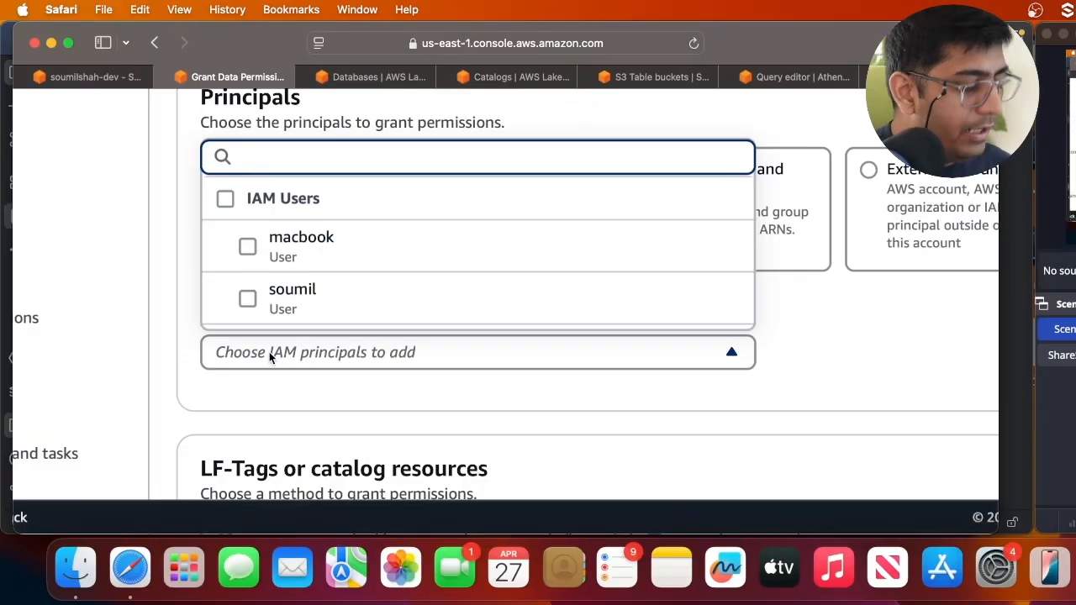
pyautogui.write('Fire')
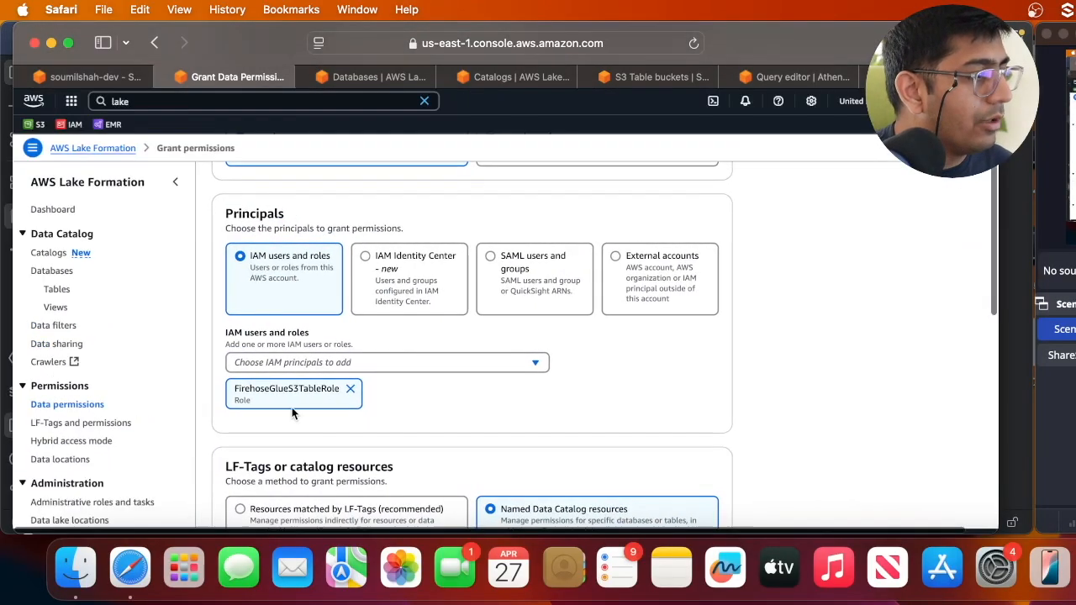
pyautogui.scroll(-3)
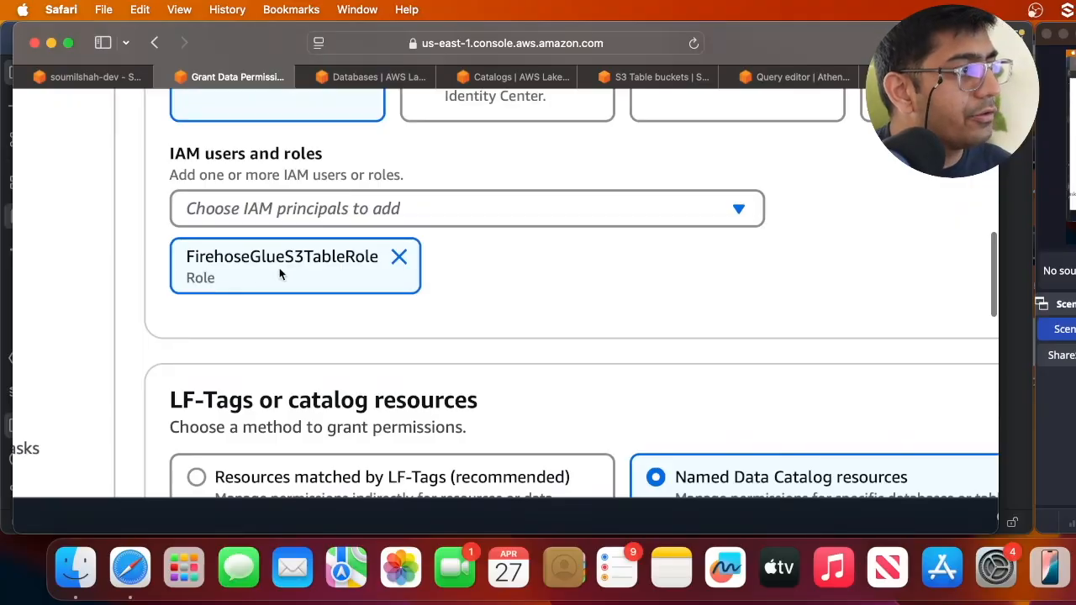
pyautogui.scroll(-3)
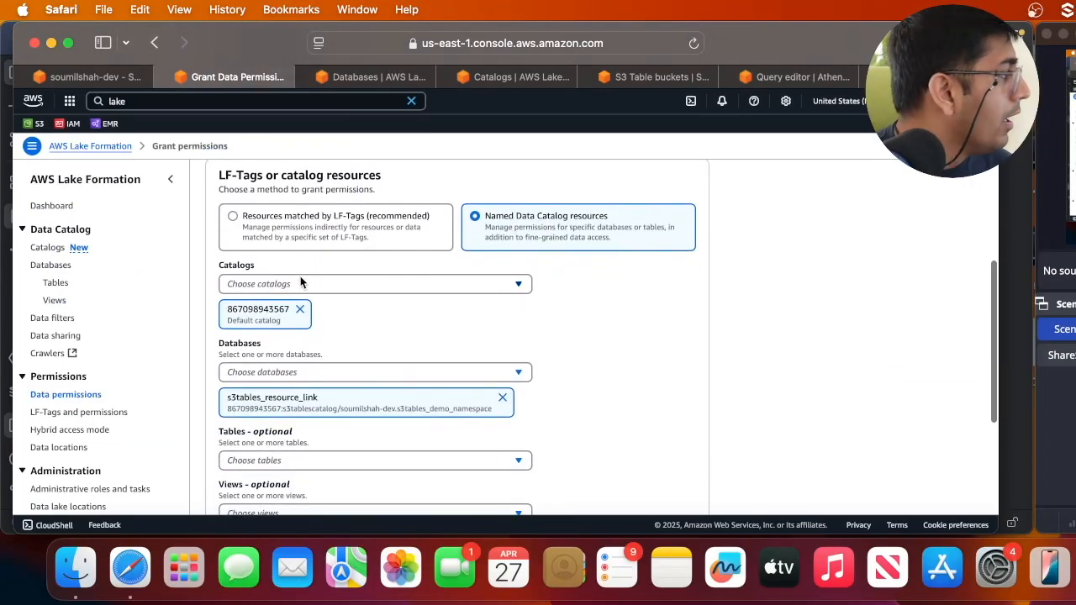
pyautogui.scroll(-3)
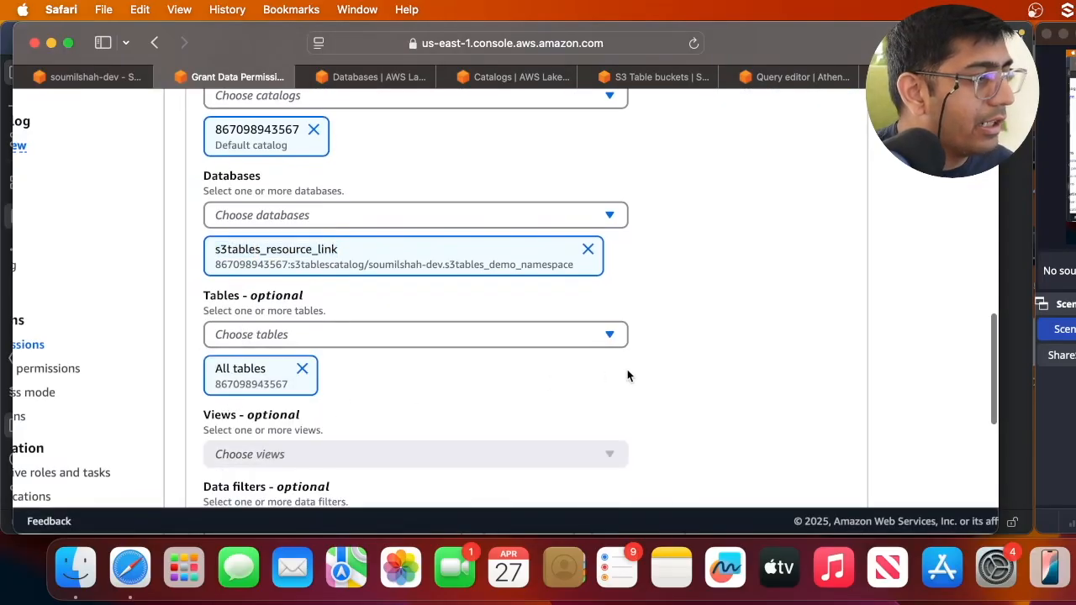
pyautogui.scroll(-3)
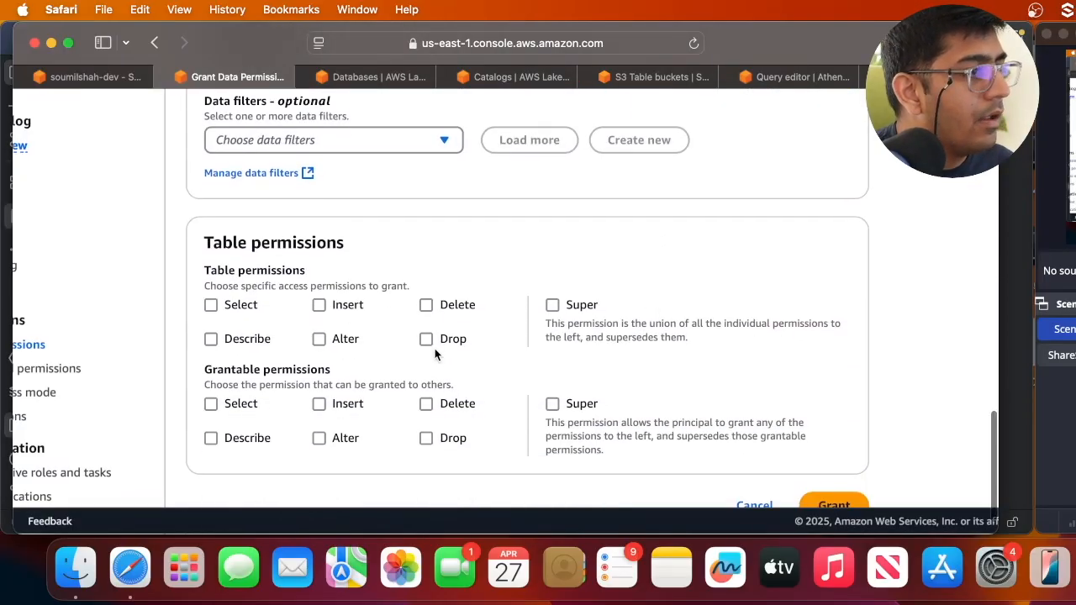
# Grant Super table permissions plus grantable Super permissions and submit the grant.
pyautogui.click(551, 304)
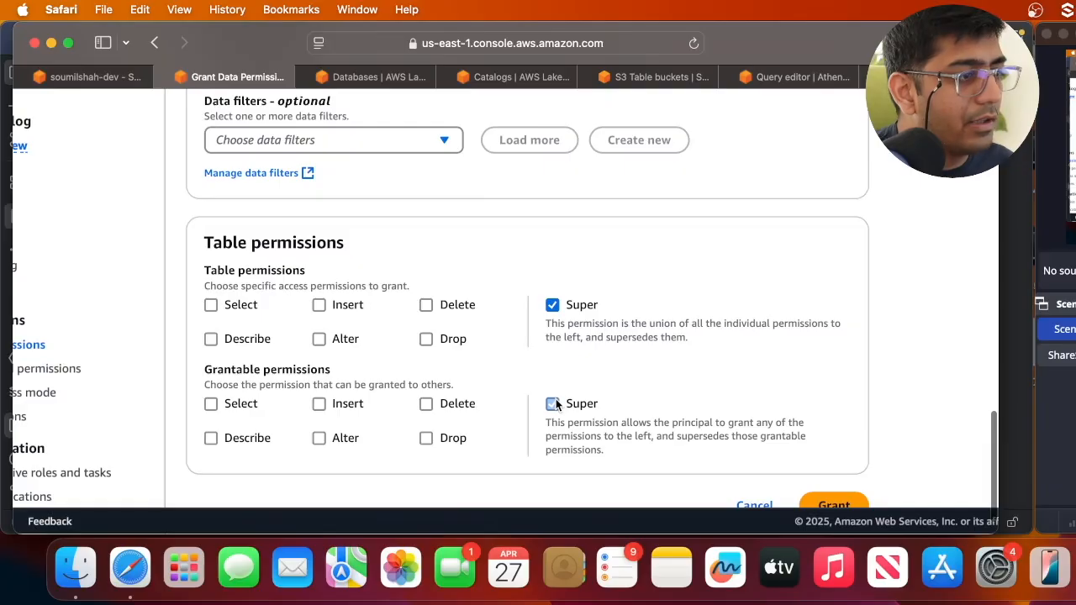
pyautogui.click(551, 403)
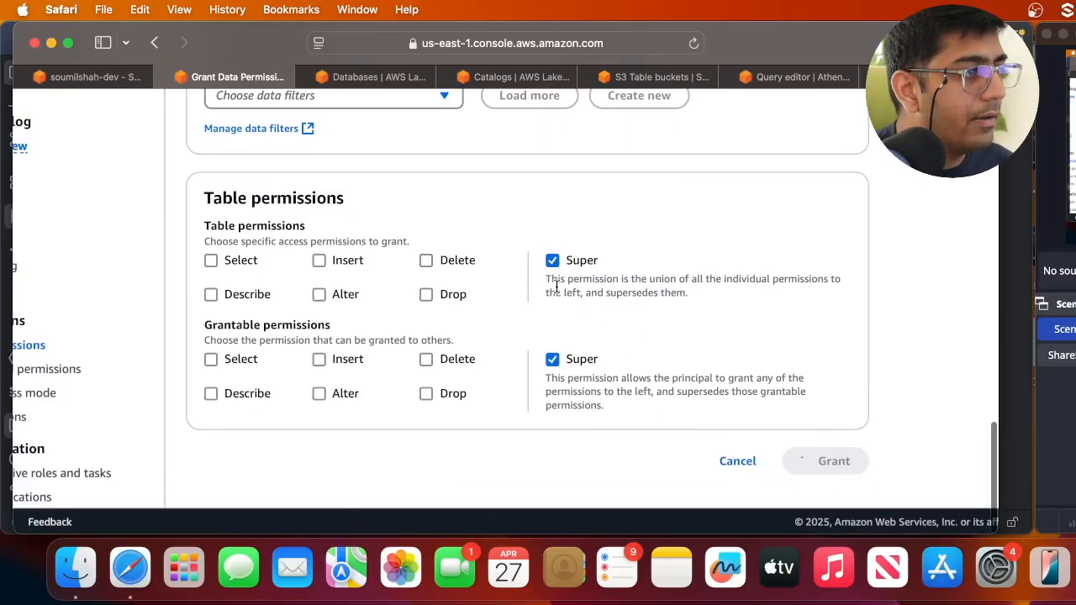
pyautogui.click(832, 461)
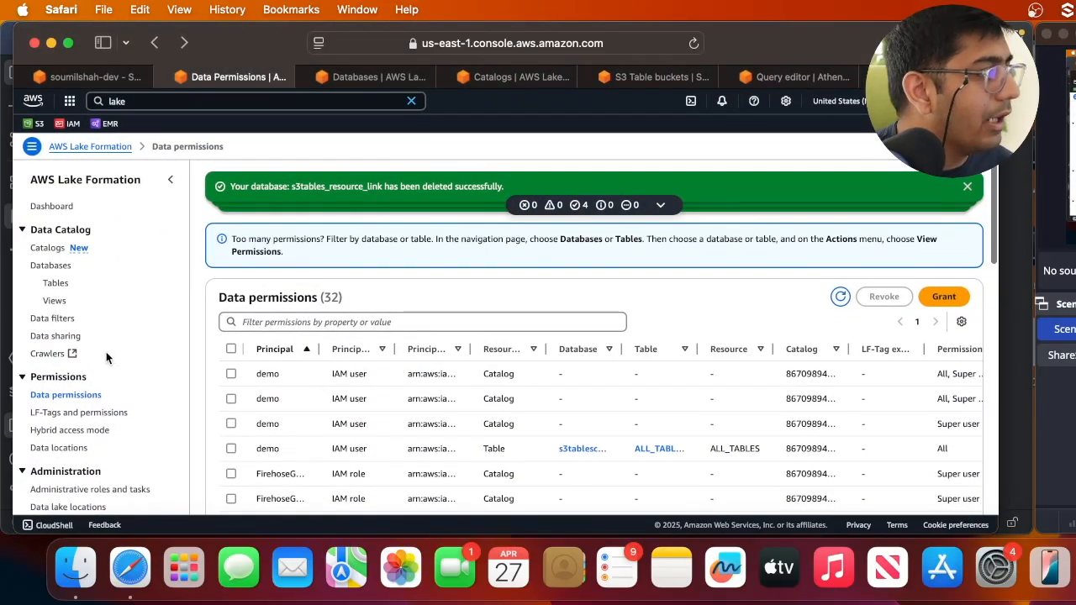
# Grant FirehoseGlueS3TableRole Super and grantable Super on all tables of s3tables_demo_namespace in s3tablescatalog/soumilshah-dev.
pyautogui.click(50, 265)
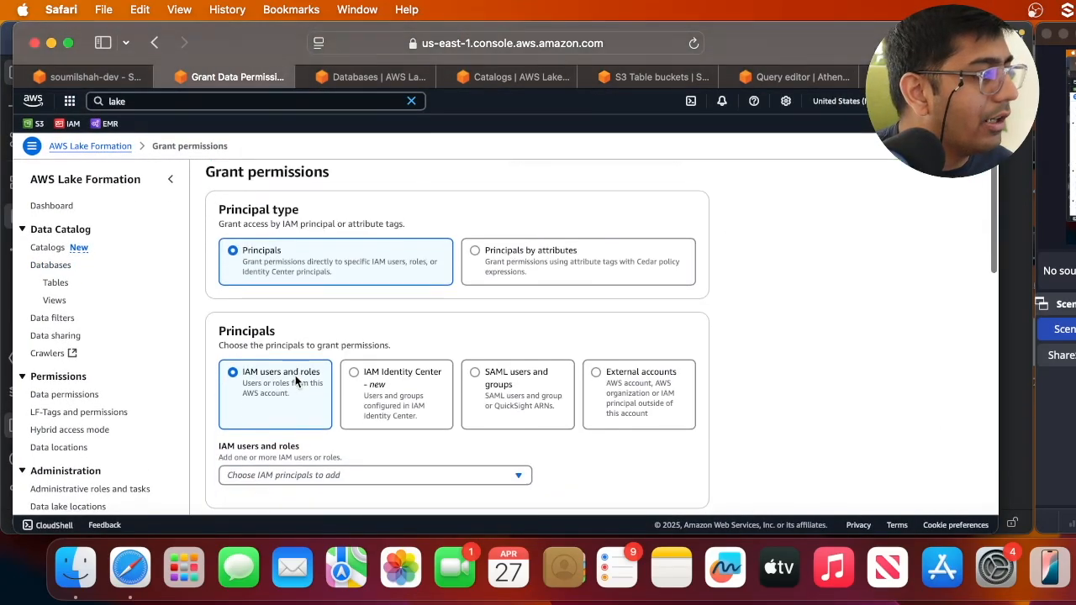
pyautogui.write('Fire')
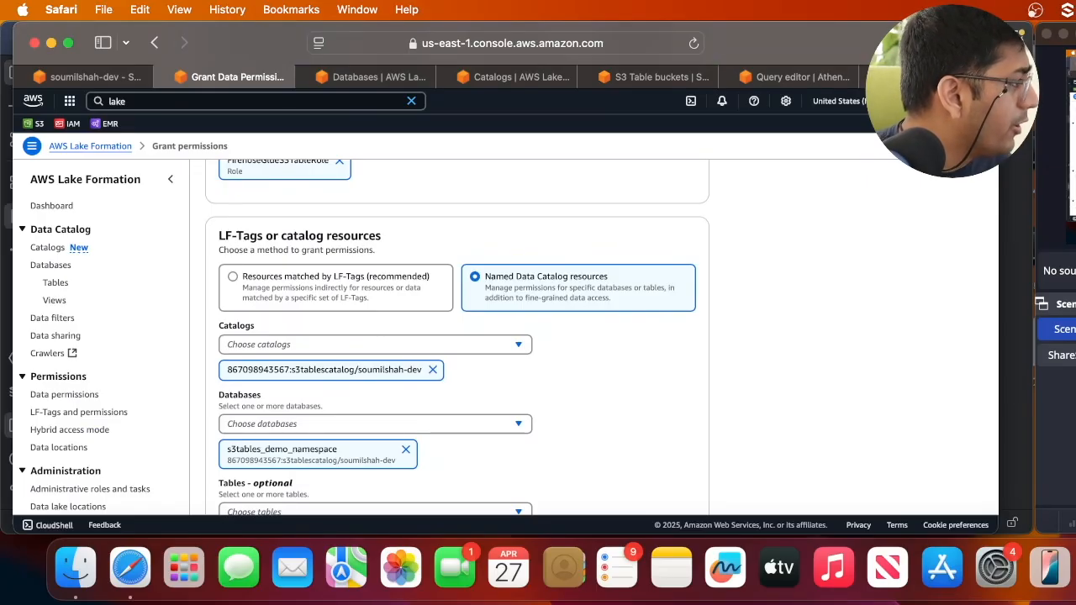
pyautogui.scroll(-3)
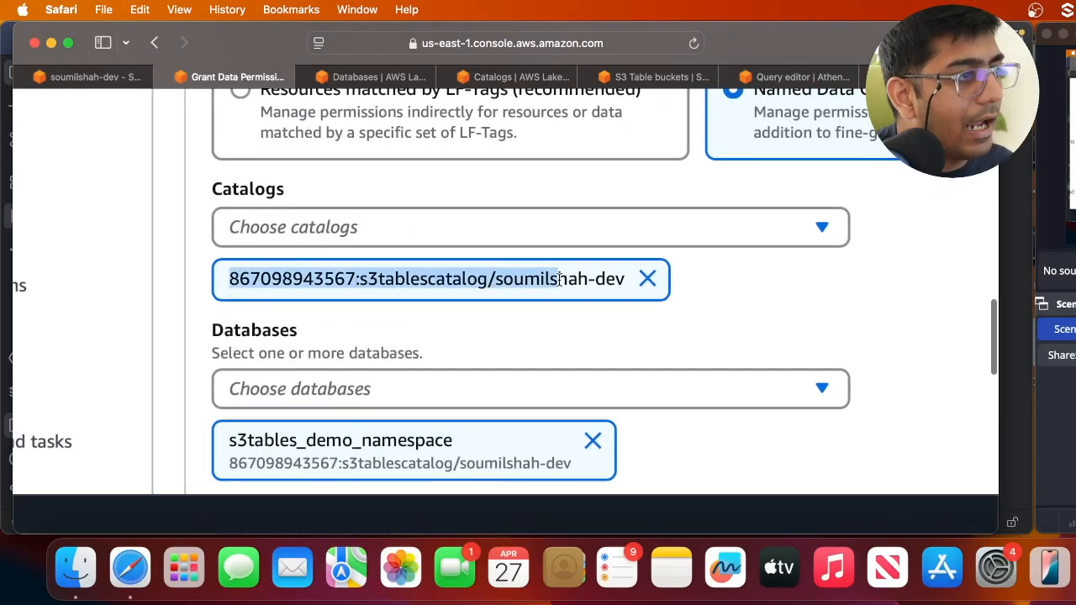
pyautogui.scroll(-3)
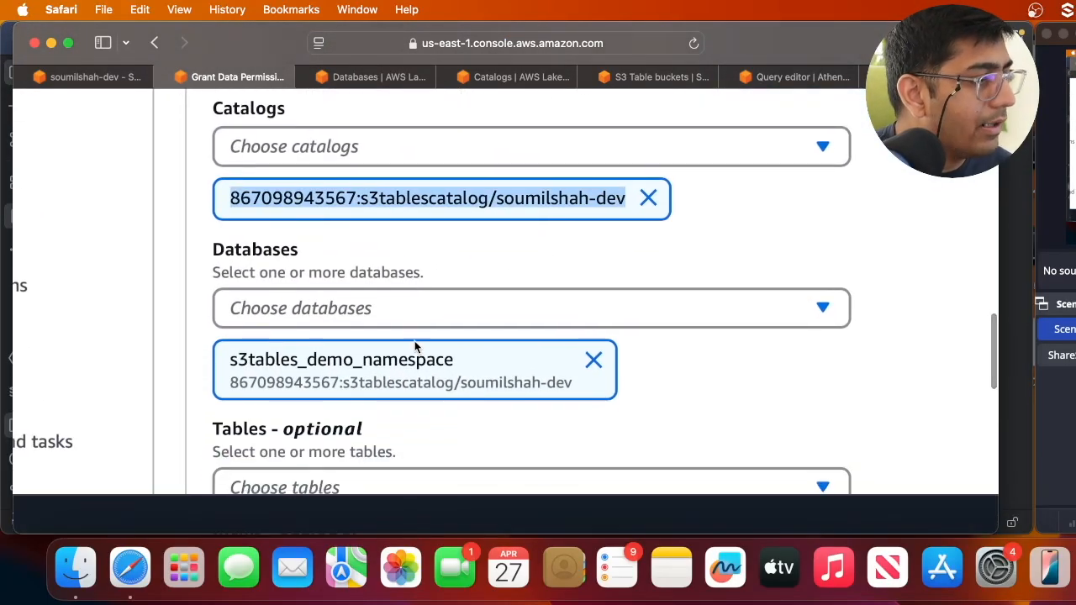
pyautogui.scroll(3)
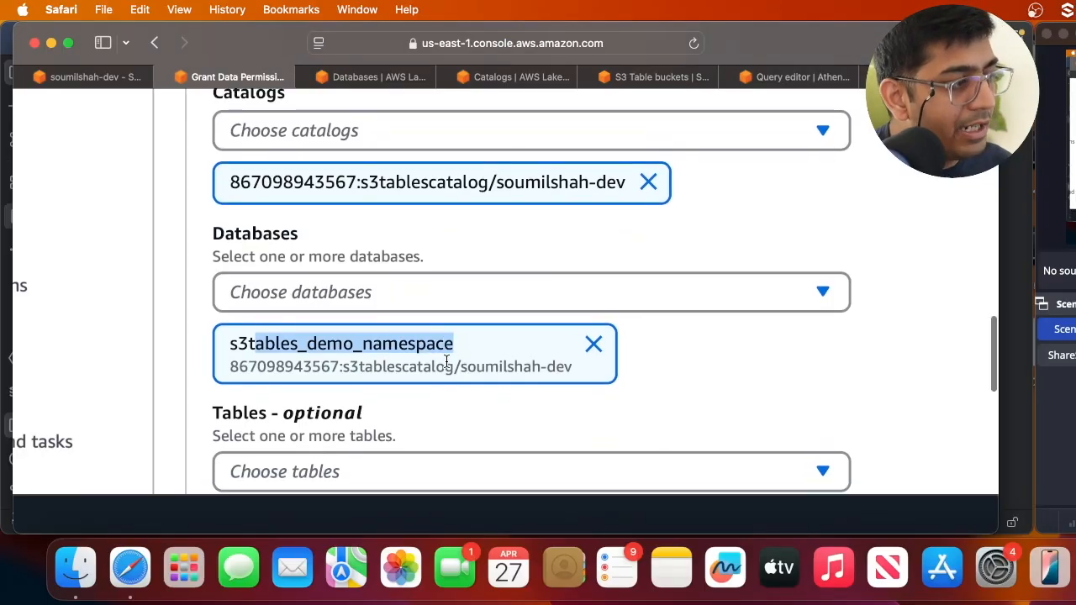
pyautogui.click(531, 471)
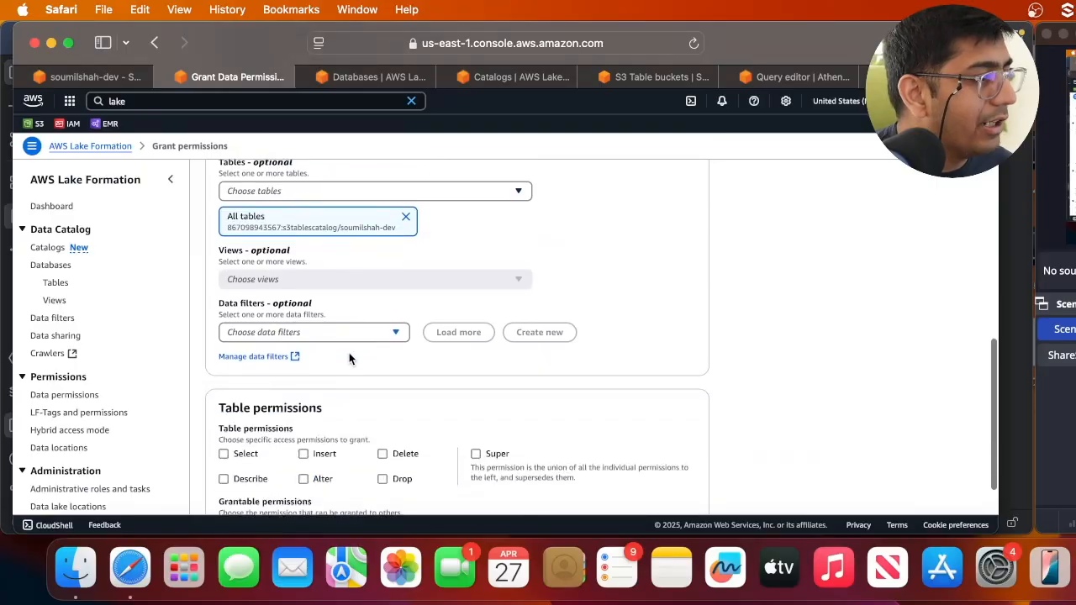
pyautogui.scroll(-3)
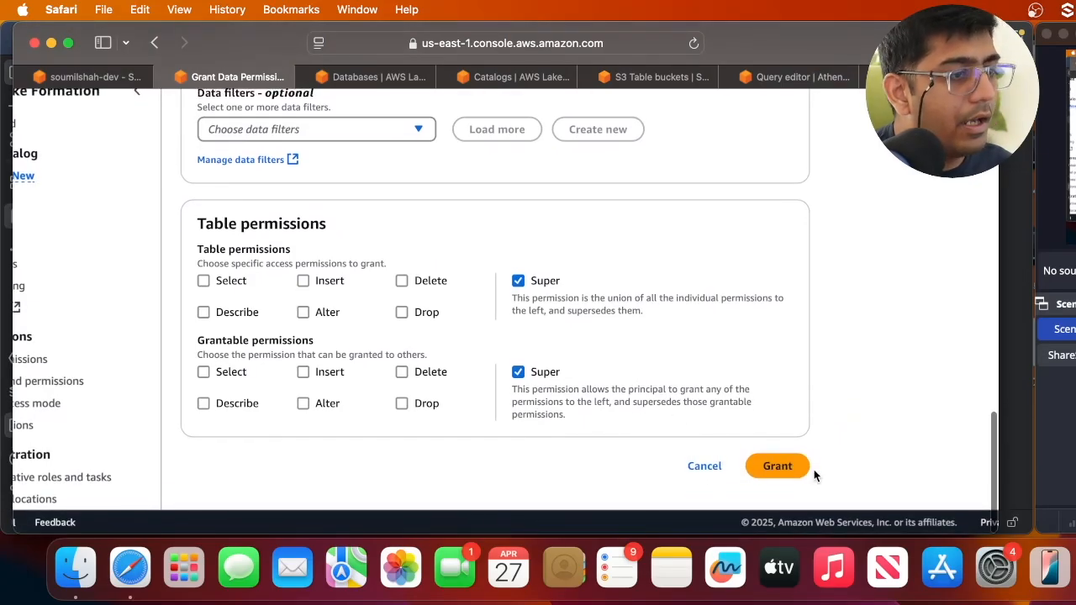
pyautogui.click(777, 466)
pyautogui.write('firebase')
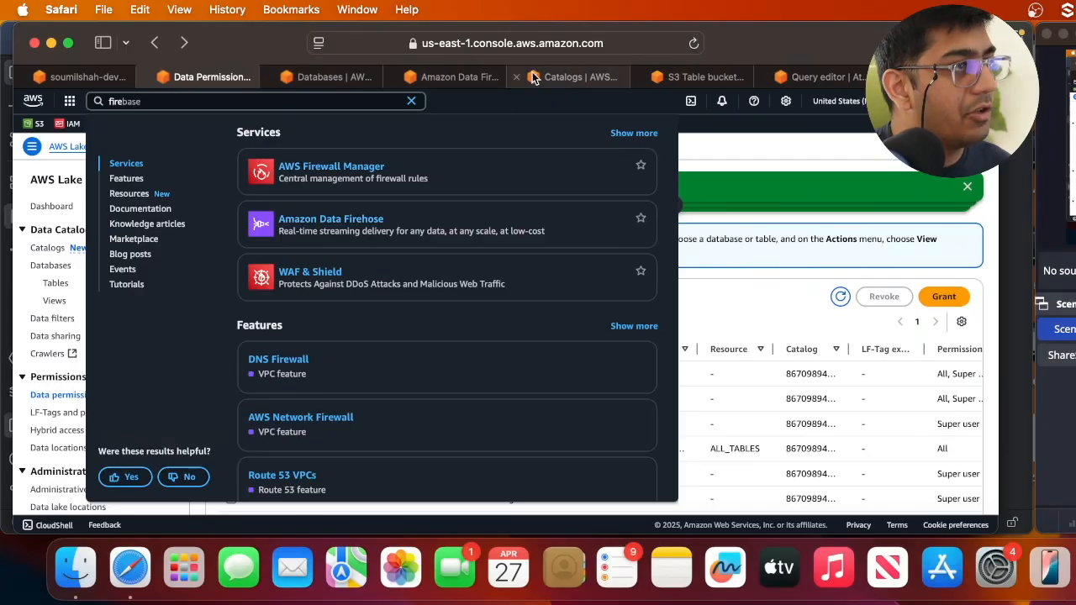
# Start creating a new stream from the Amazon Data Firehose streams list.
pyautogui.click(327, 77)
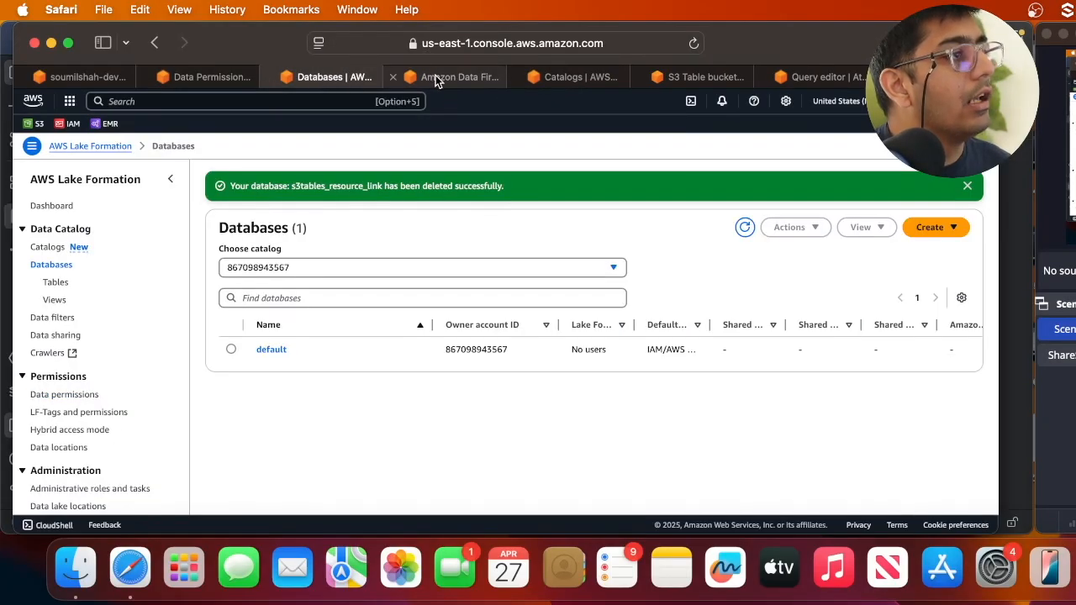
pyautogui.click(457, 77)
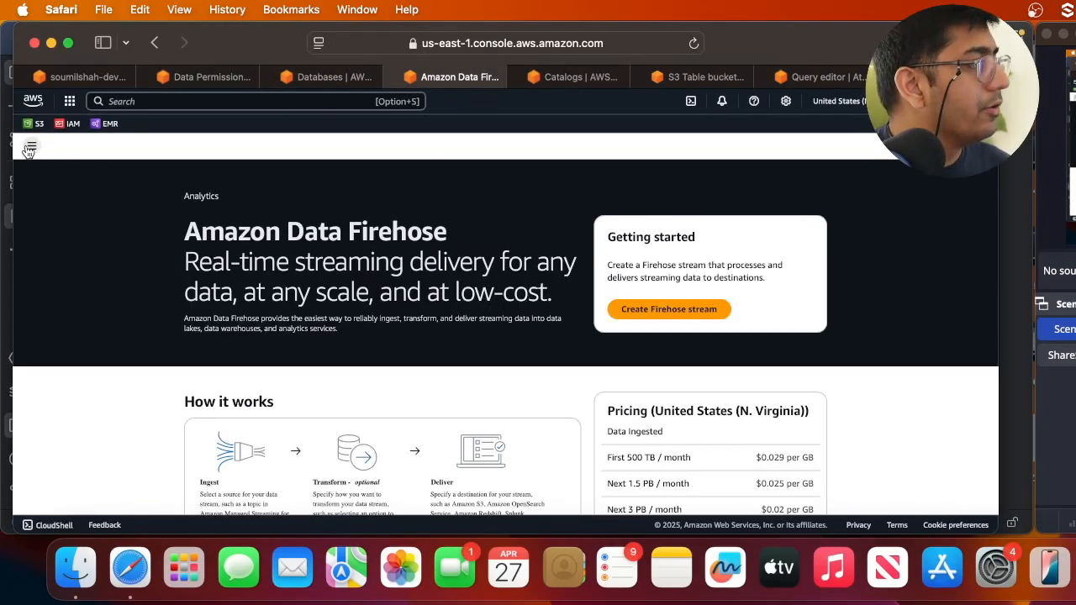
pyautogui.click(30, 148)
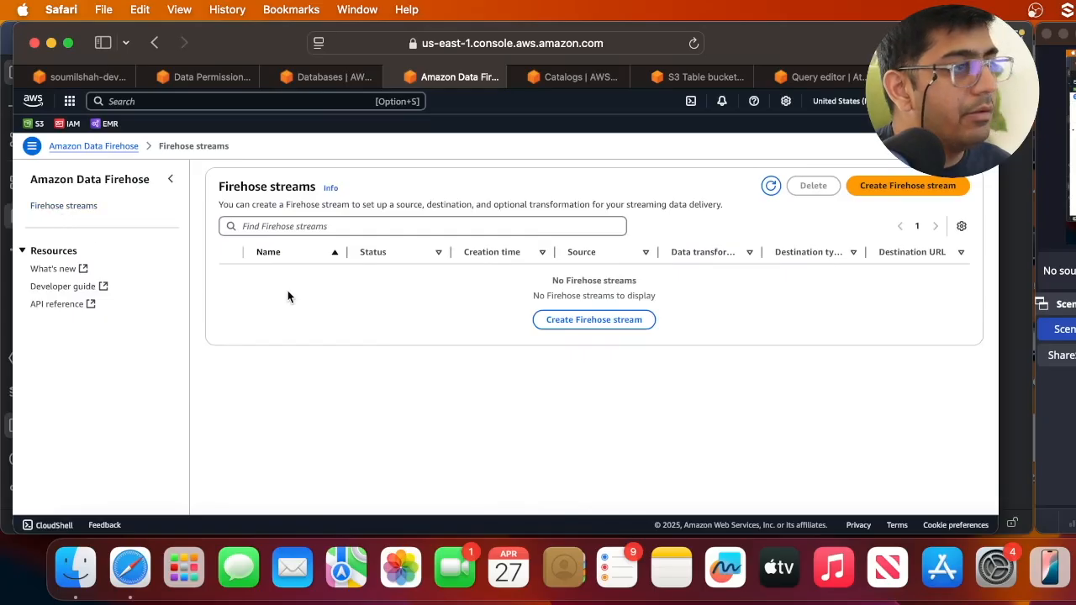
pyautogui.click(908, 185)
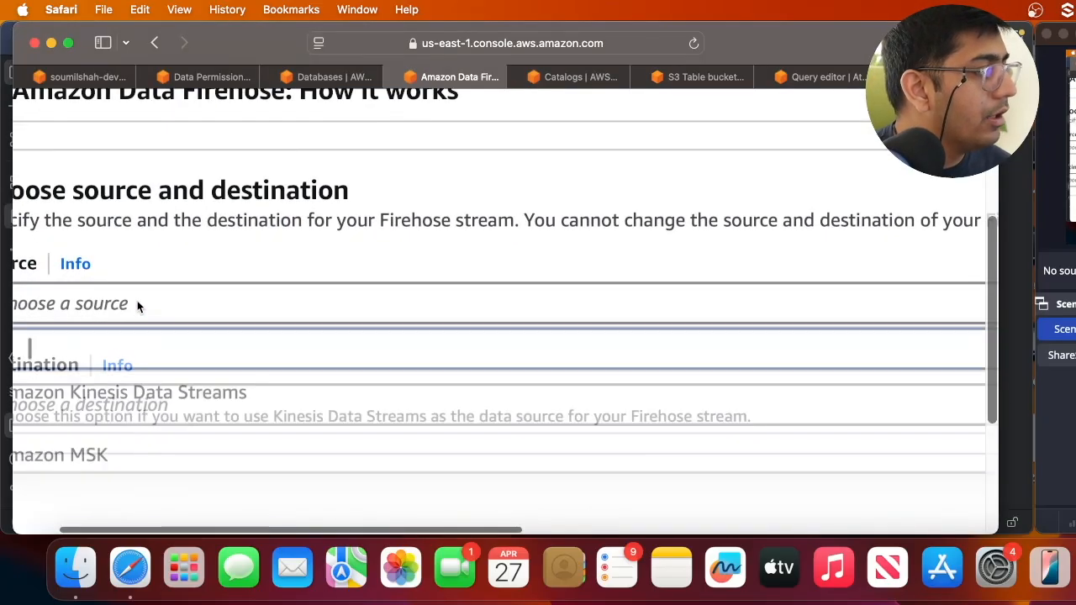
# Set the stream source to Direct PUT and destination to Apache Iceberg Tables.
pyautogui.write('put')
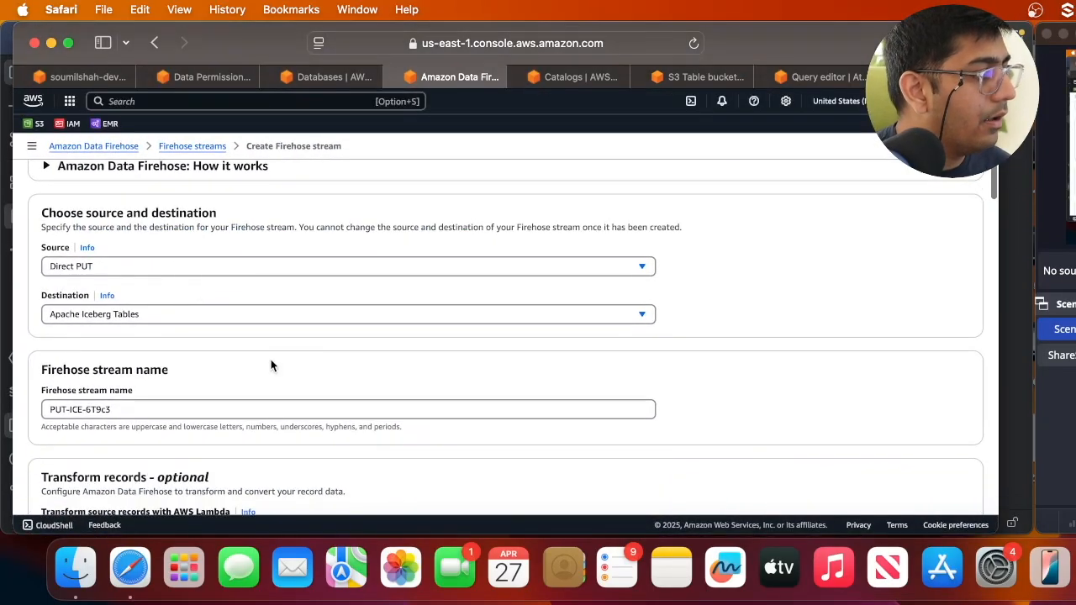
pyautogui.scroll(-3)
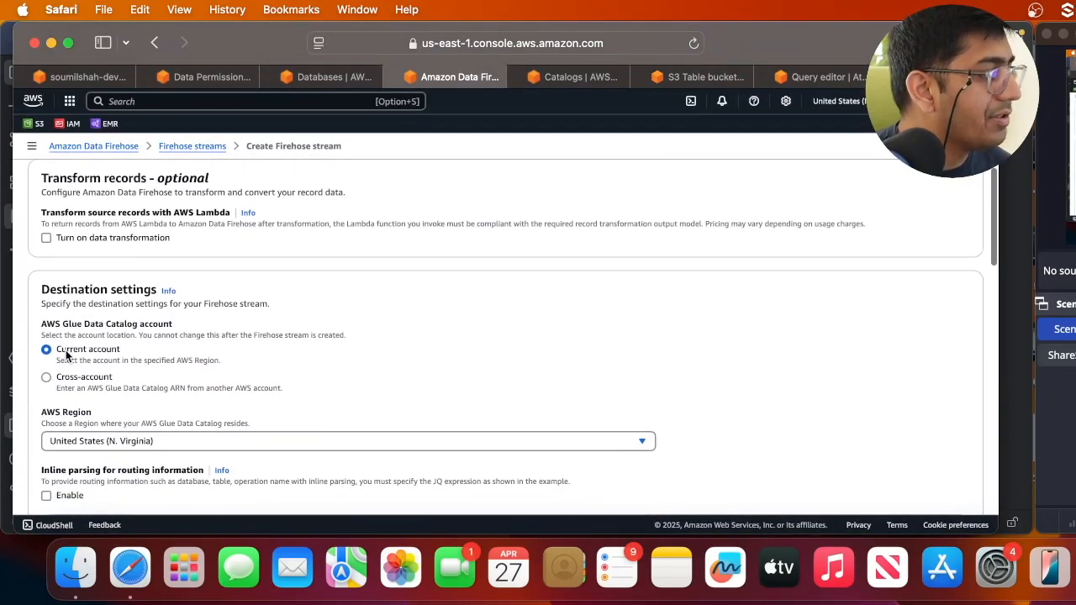
pyautogui.scroll(-3)
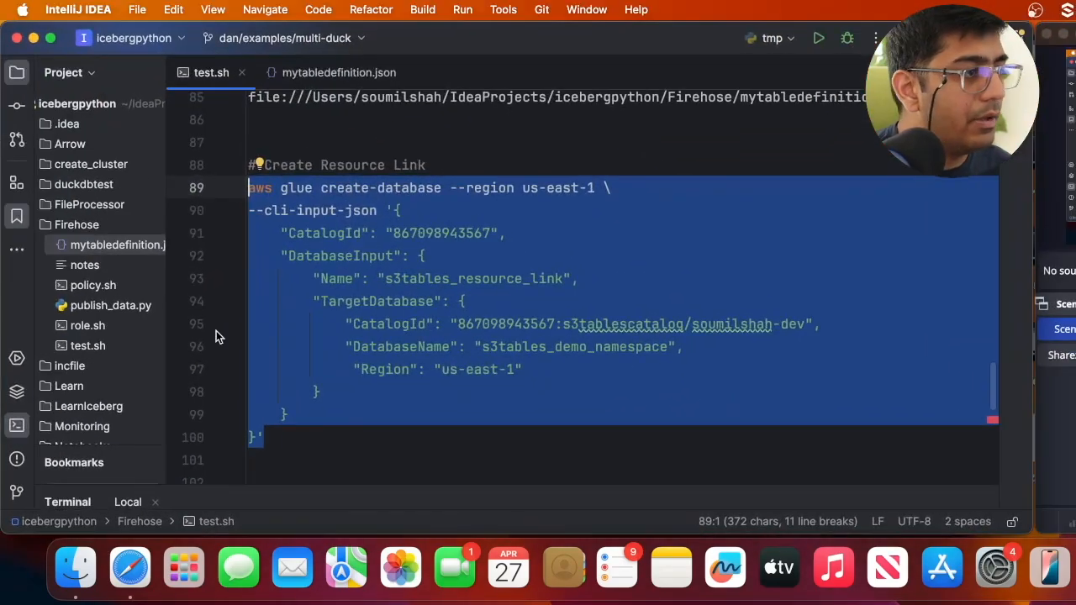
# Show the FIREHOSE JSON block in test.sh naming s3tables_resource_link and s3tables_demo_table.
pyautogui.scroll(-3)
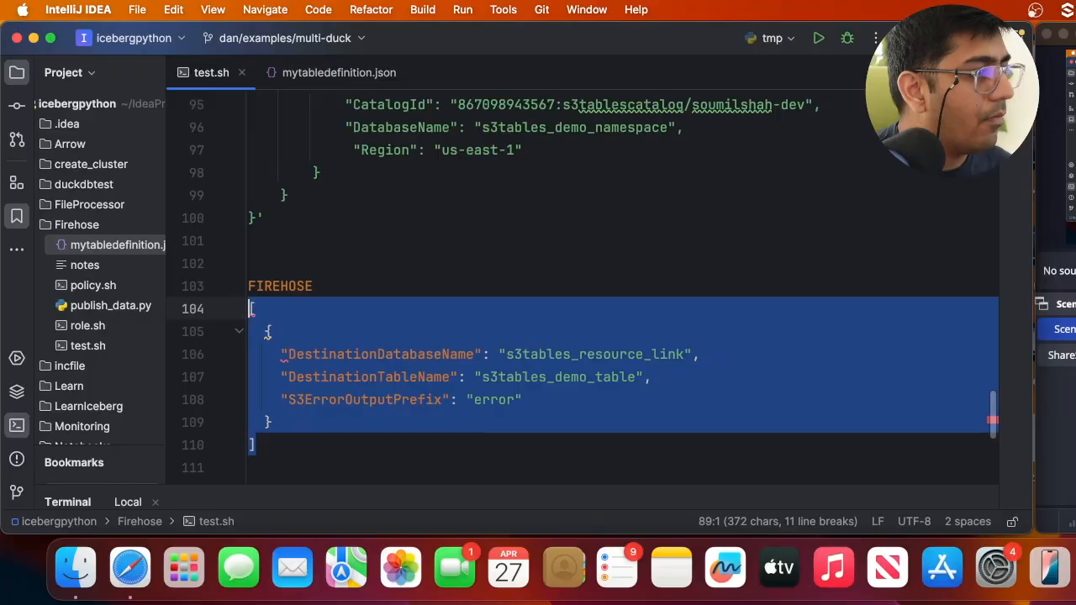
pyautogui.click(129, 567)
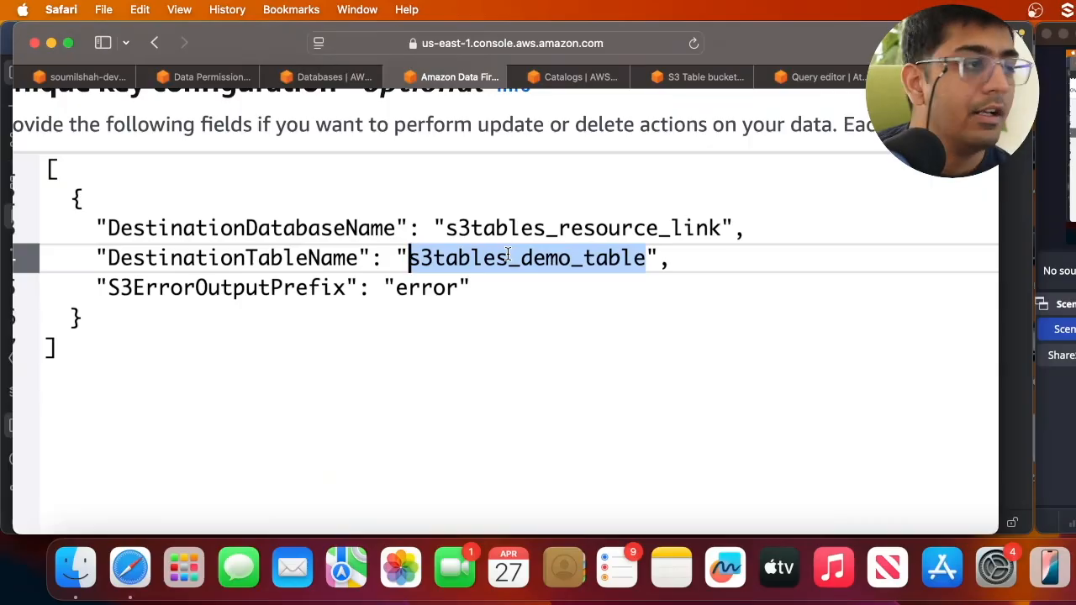
# Review the destination database name and error output prefix values in the stream settings.
pyautogui.click(559, 228)
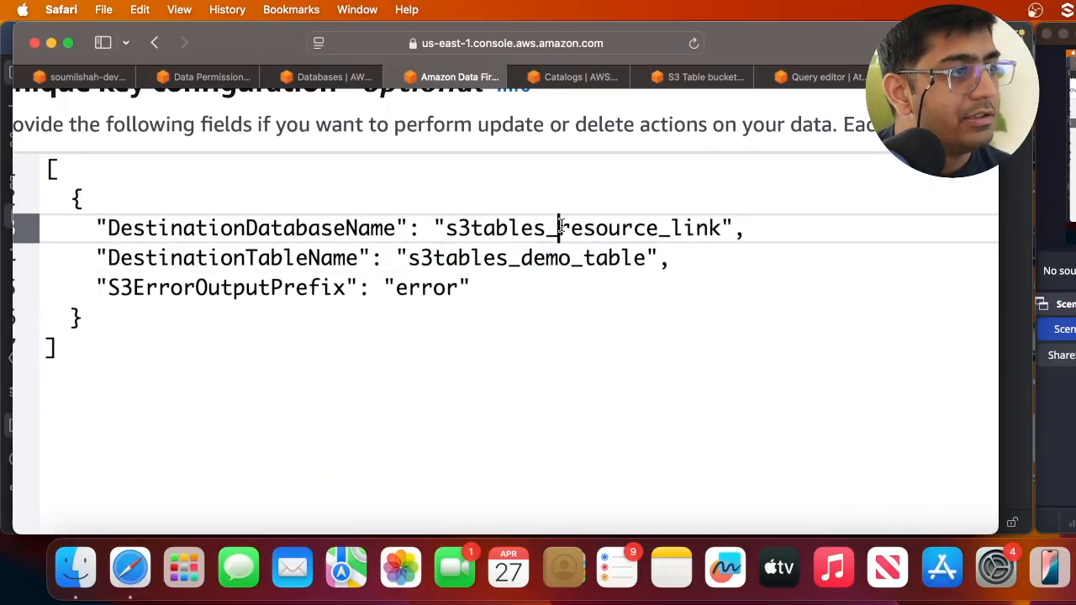
pyautogui.doubleClick(580, 229)
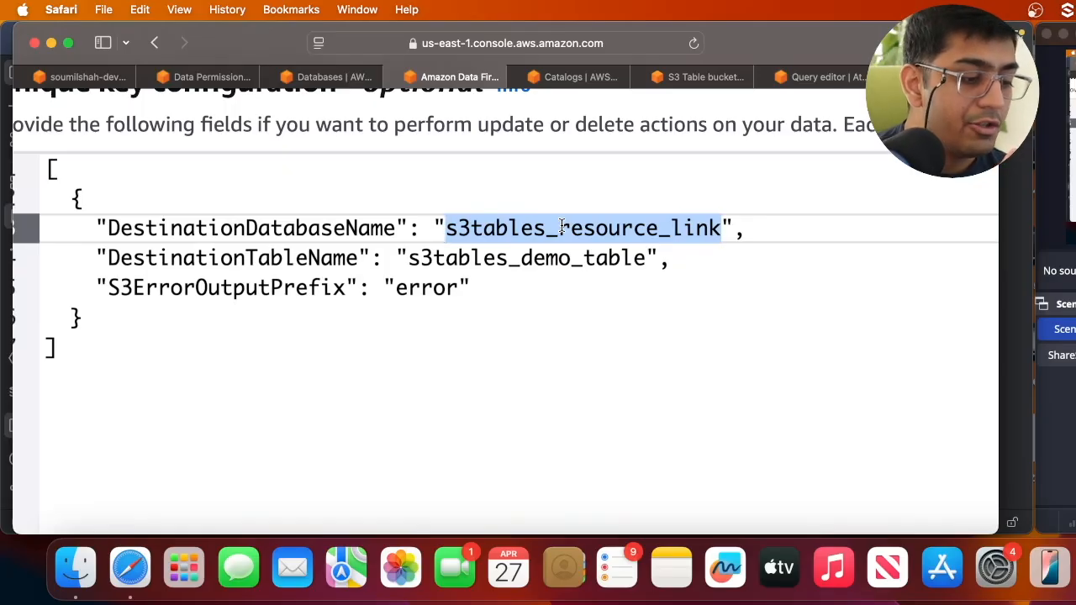
pyautogui.moveTo(598, 248)
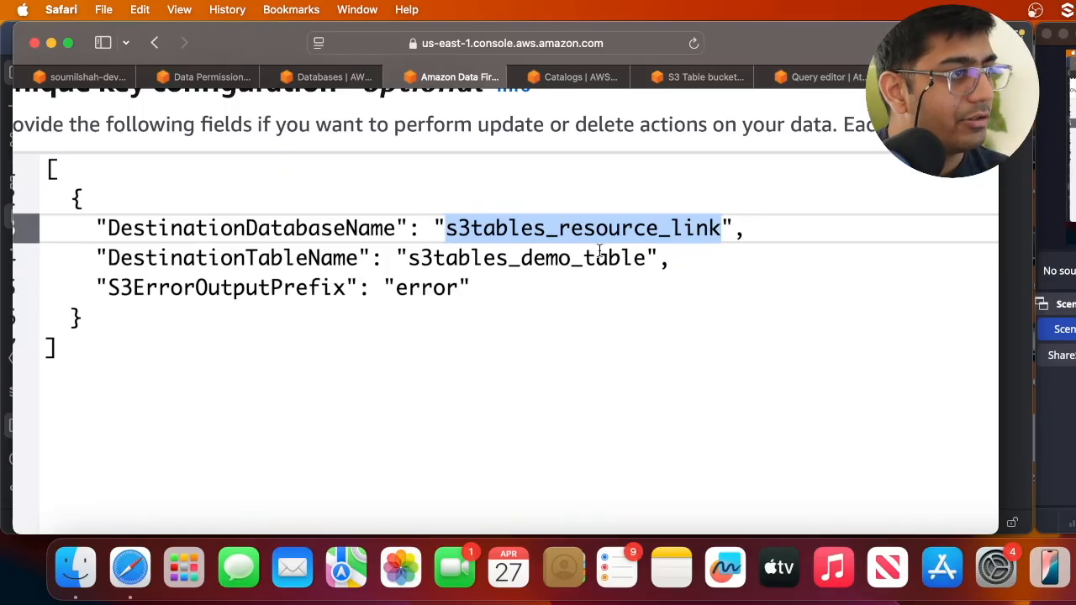
pyautogui.doubleClick(427, 287)
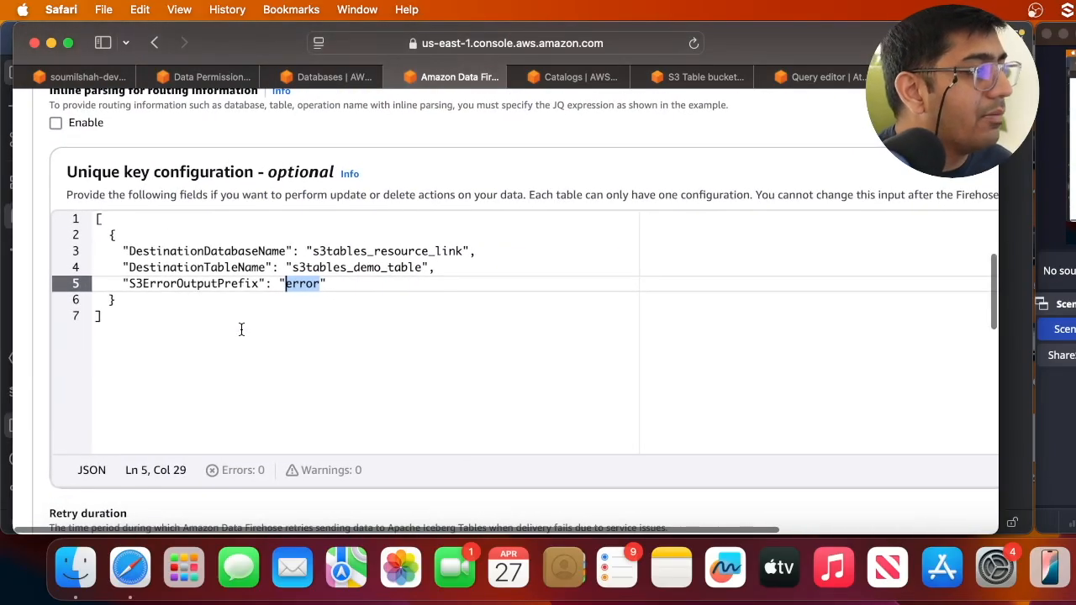
pyautogui.scroll(-3)
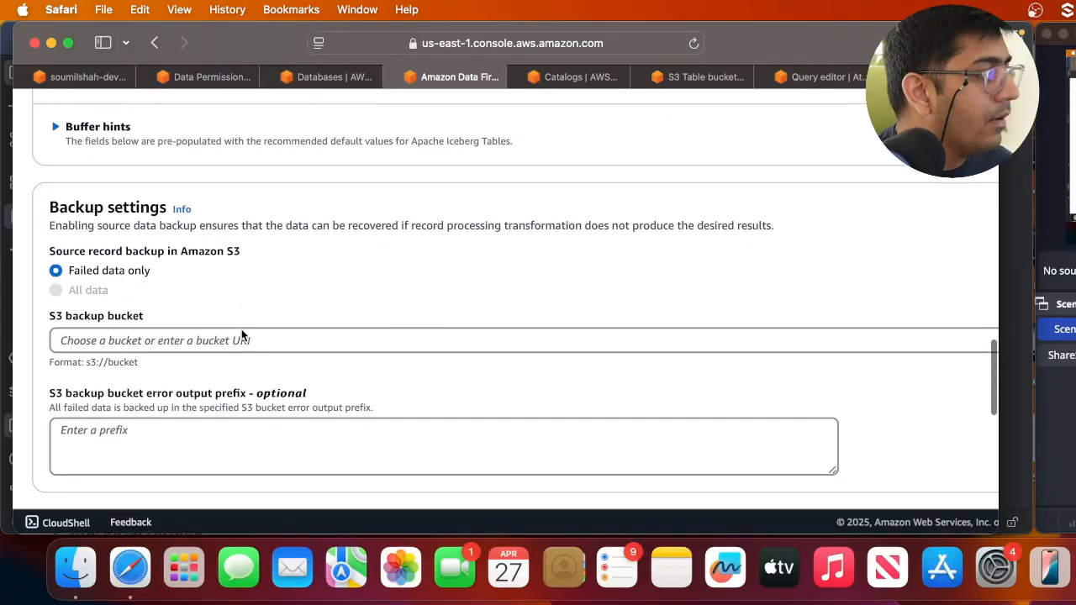
pyautogui.scroll(-3)
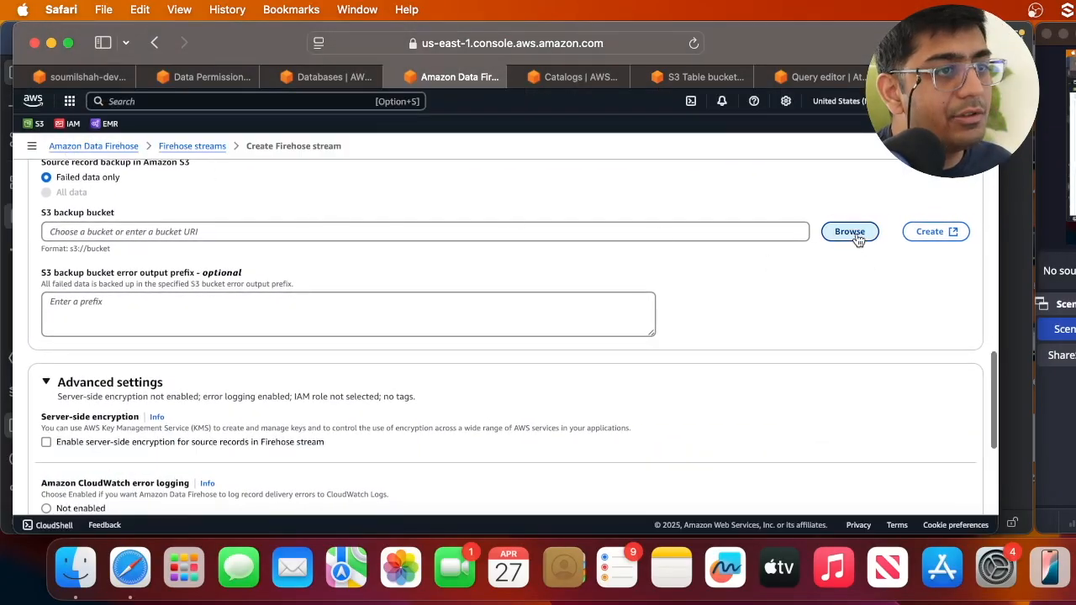
# Skip the backup bucket, assign FirehoseGlueS3TableRole as the IAM role and create the stream.
pyautogui.click(849, 232)
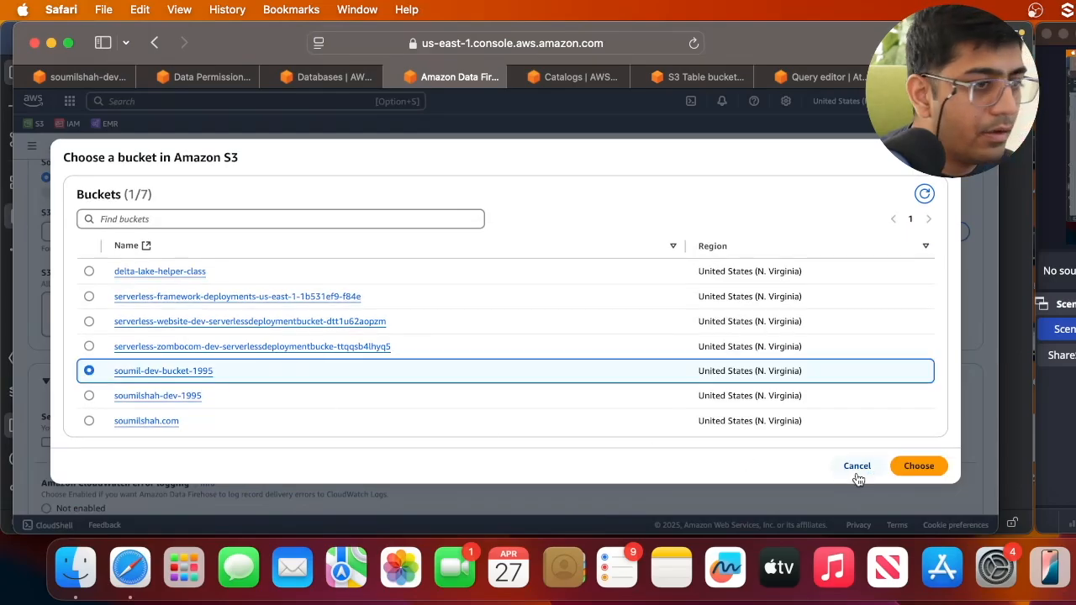
pyautogui.click(918, 466)
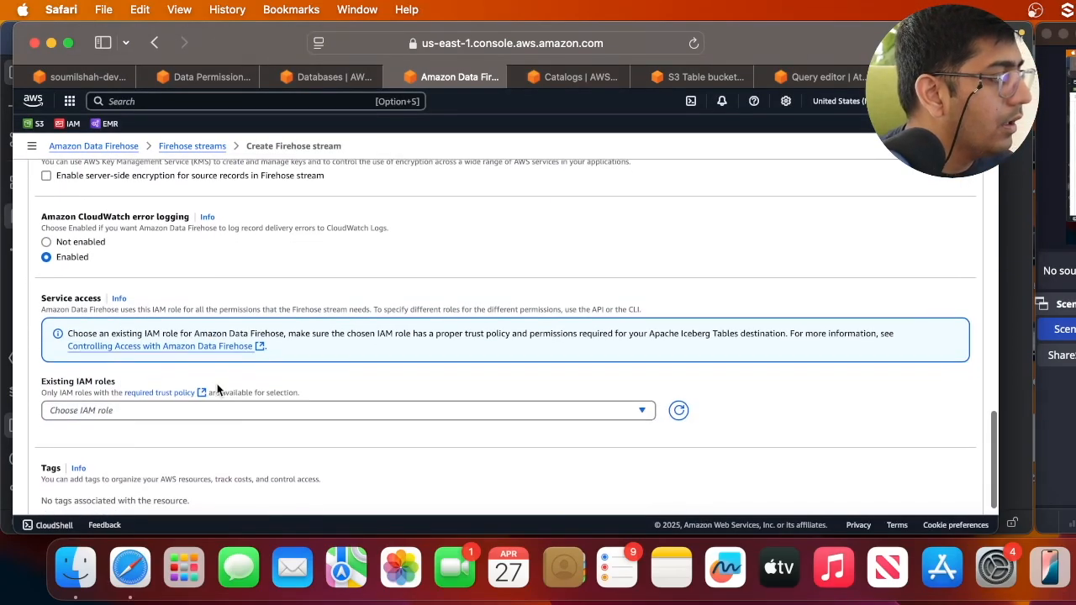
pyautogui.click(348, 410)
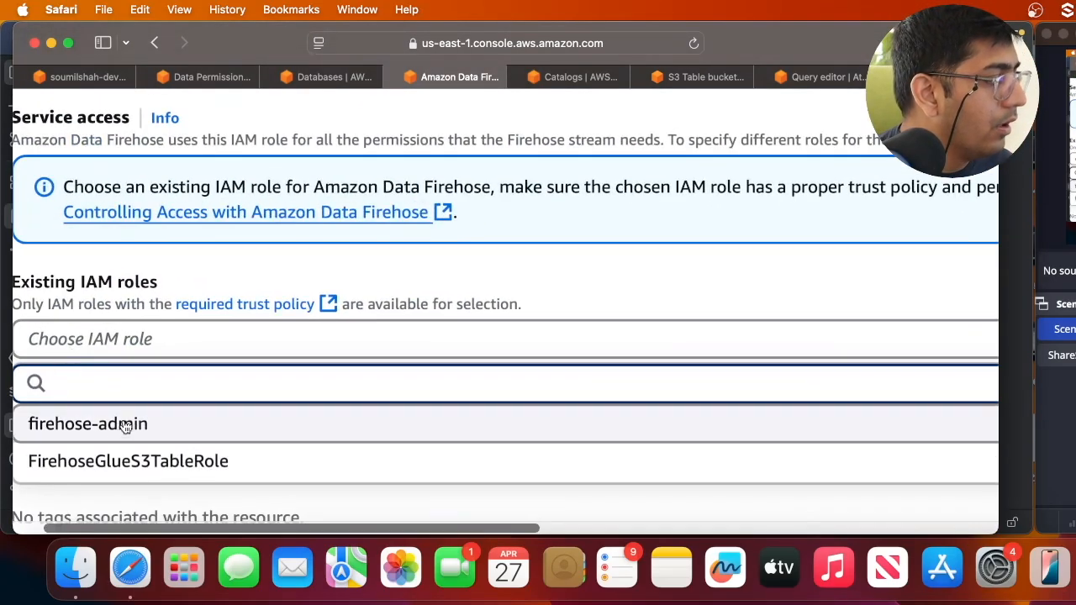
pyautogui.click(128, 461)
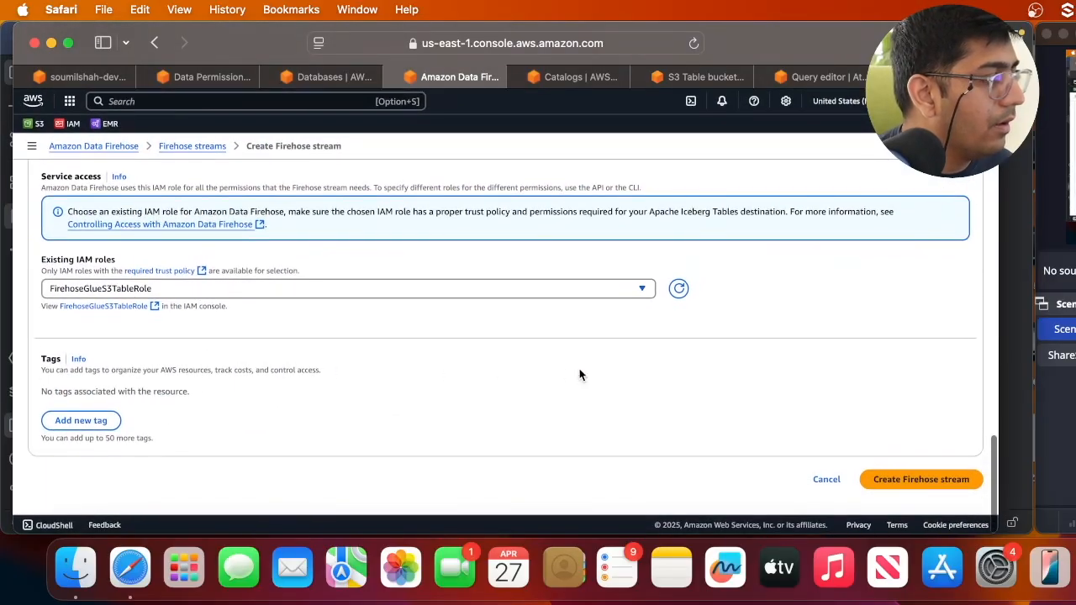
pyautogui.moveTo(922, 480)
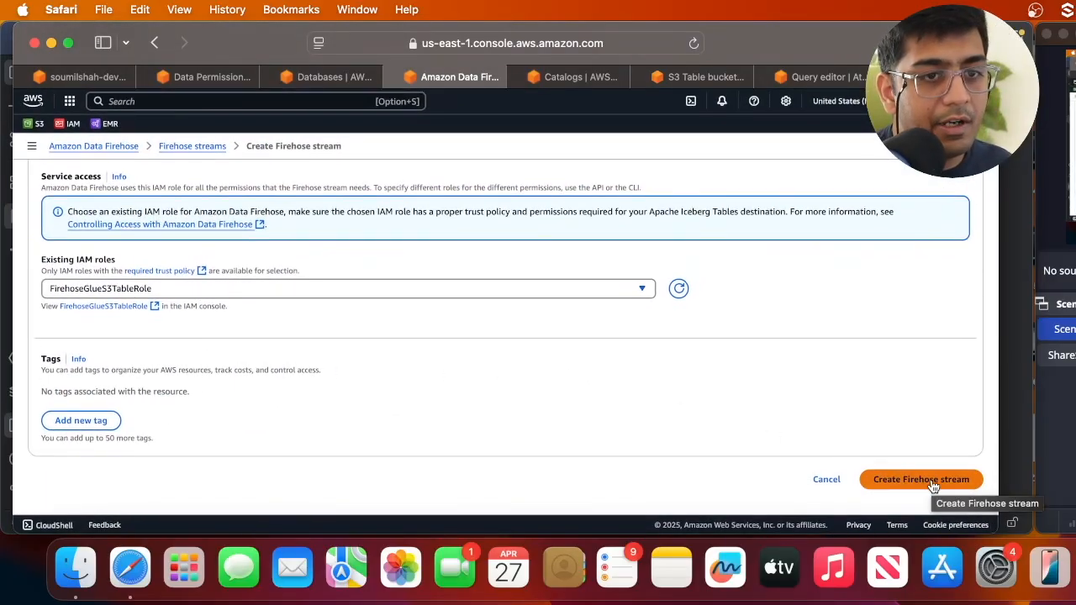
pyautogui.click(922, 479)
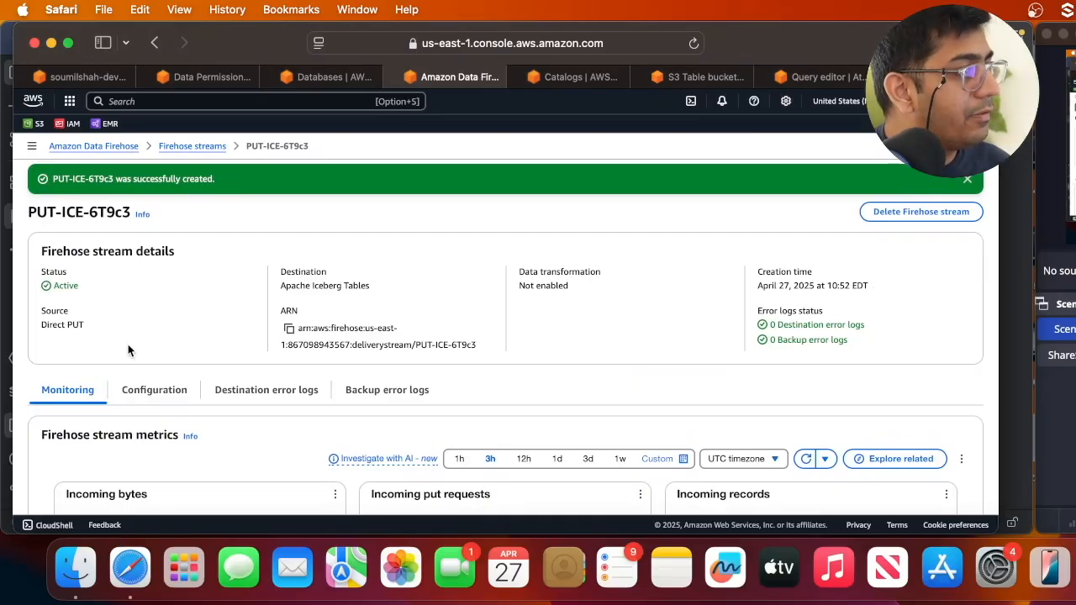
pyautogui.moveTo(193, 355)
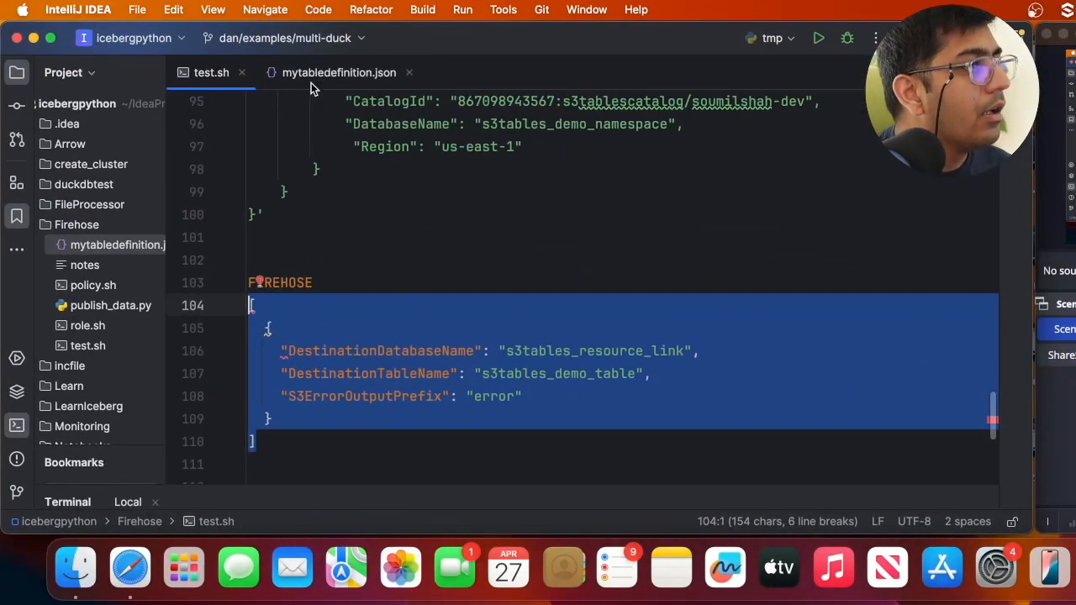
# Point publish_data.py at stream PUT-ICE-6T9c3 and run it with python from the terminal.
pyautogui.click(111, 306)
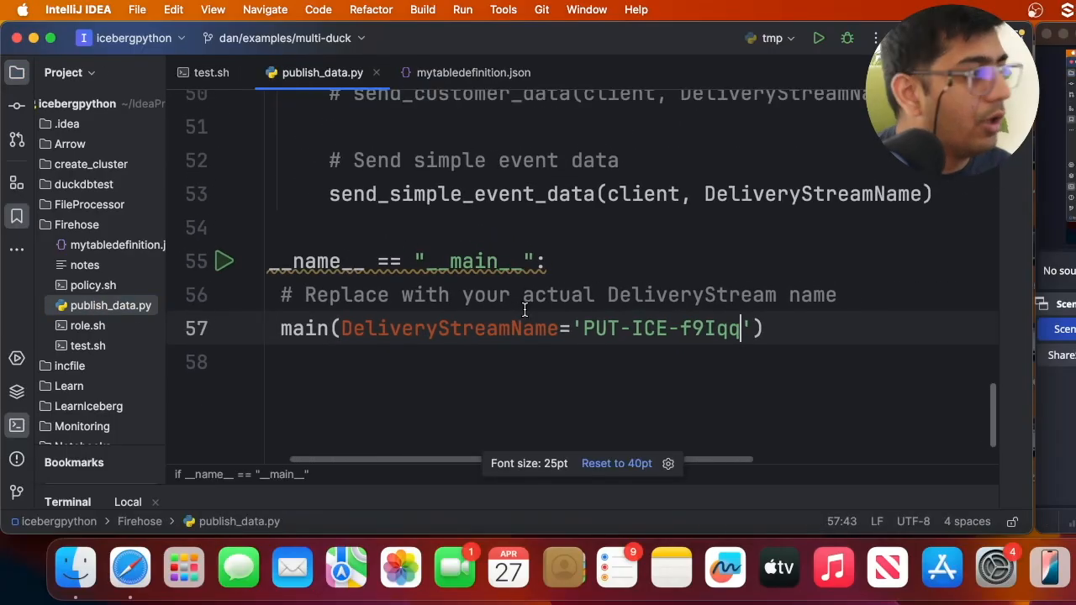
pyautogui.scroll(-3)
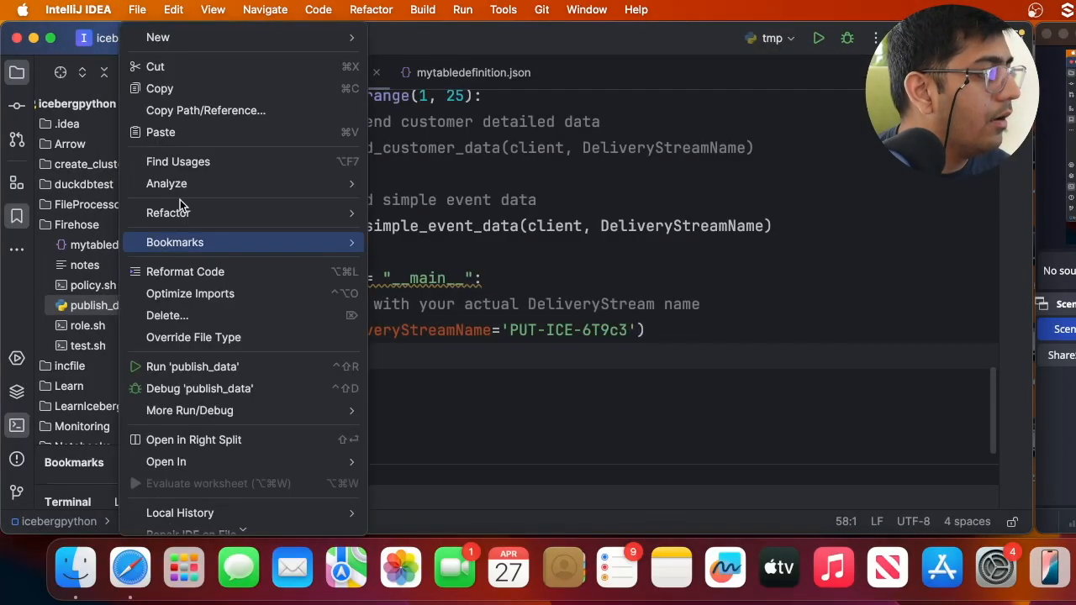
pyautogui.click(206, 111)
pyautogui.write('py')
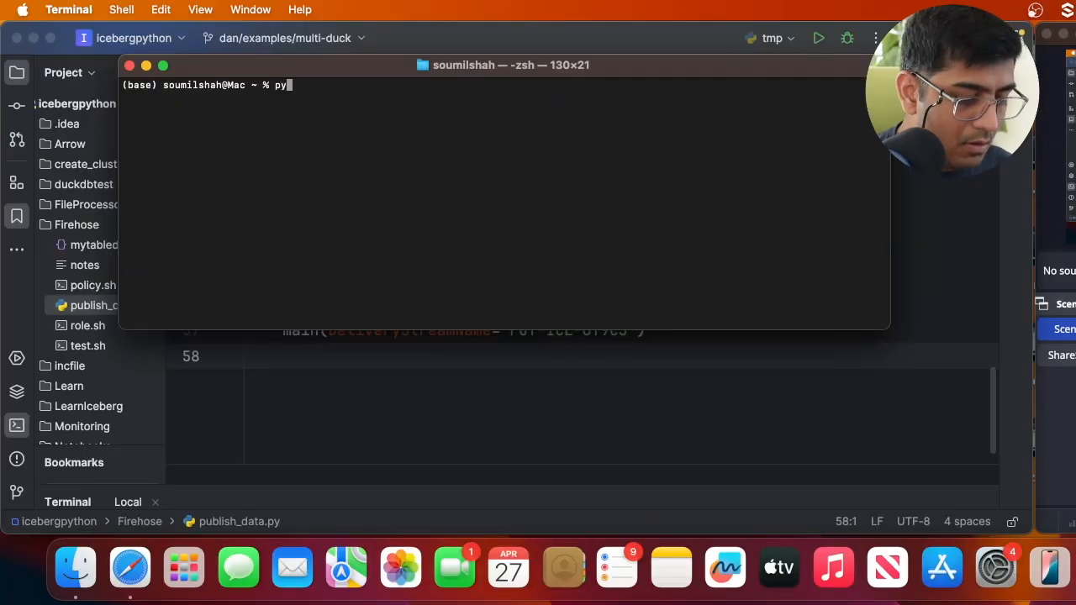
pyautogui.press('Return')
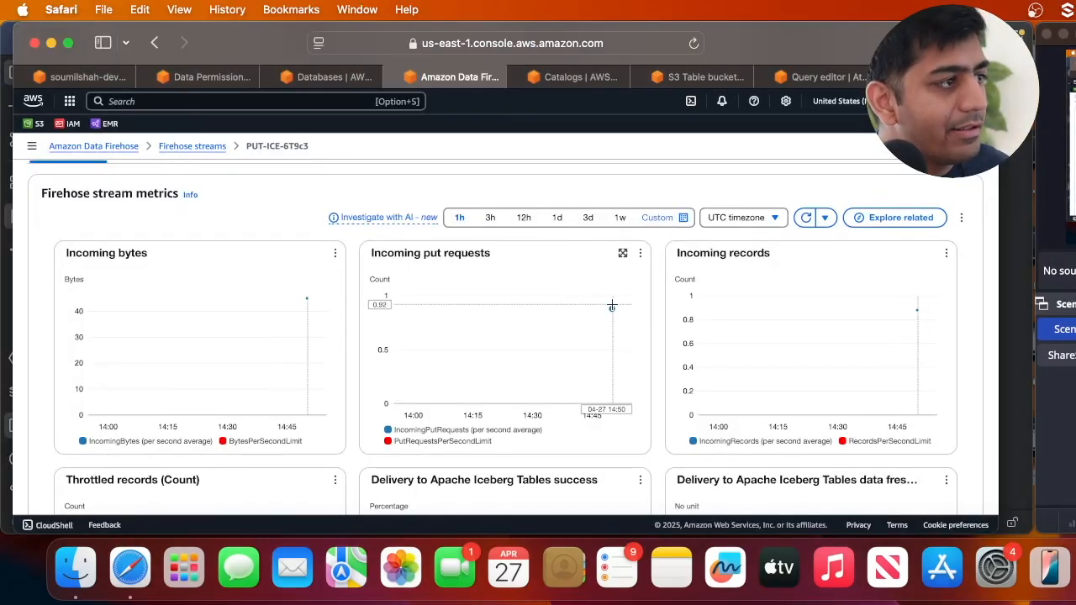
pyautogui.moveTo(612, 309)
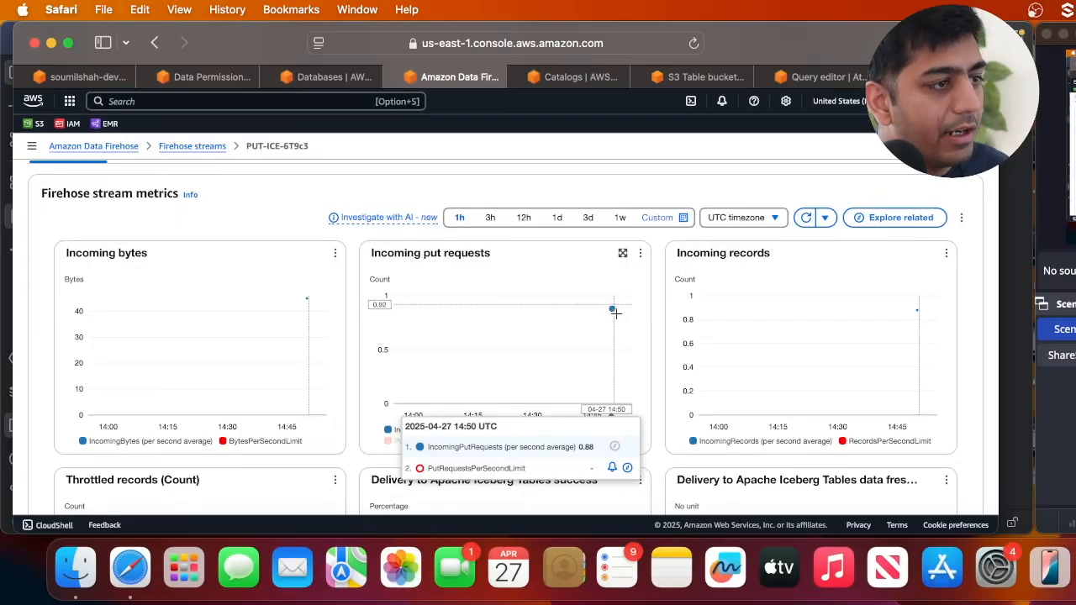
pyautogui.moveTo(914, 310)
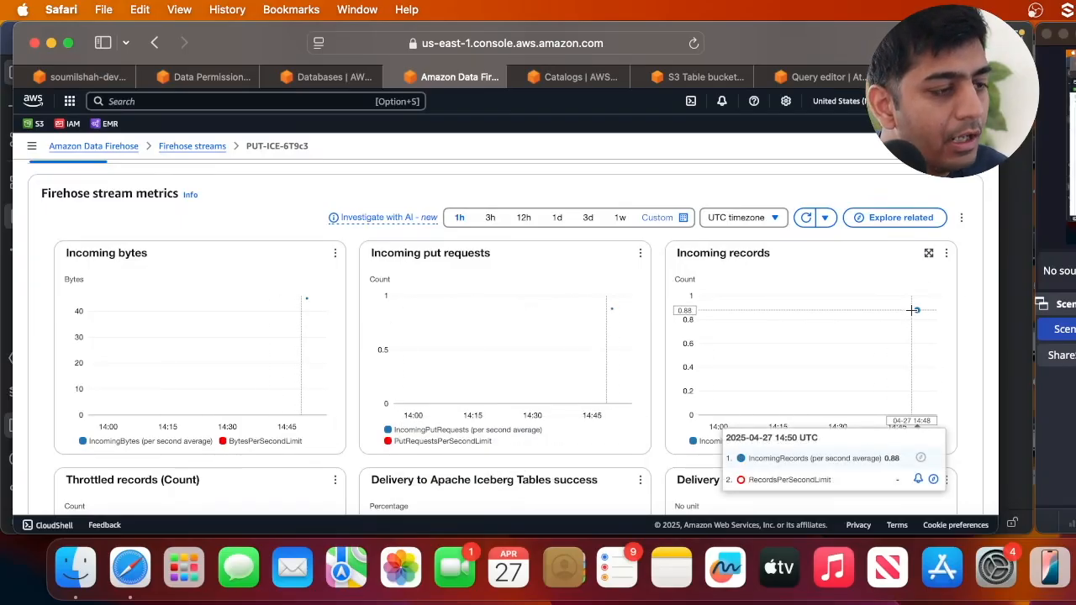
# Scroll the stream's Monitoring page between incoming-record and Iceberg delivery charts.
pyautogui.scroll(-3)
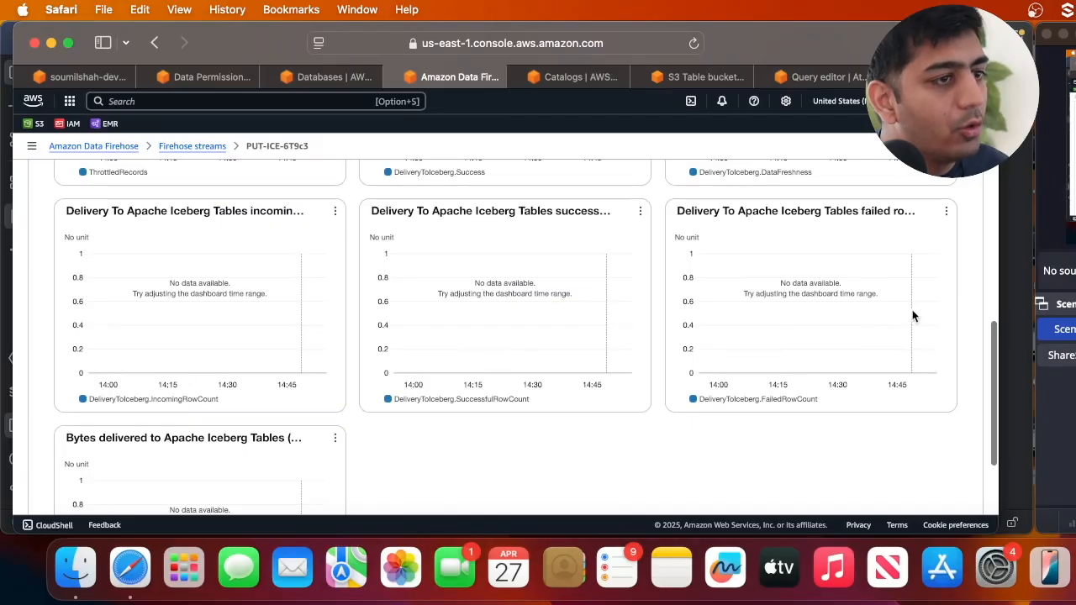
pyautogui.scroll(3)
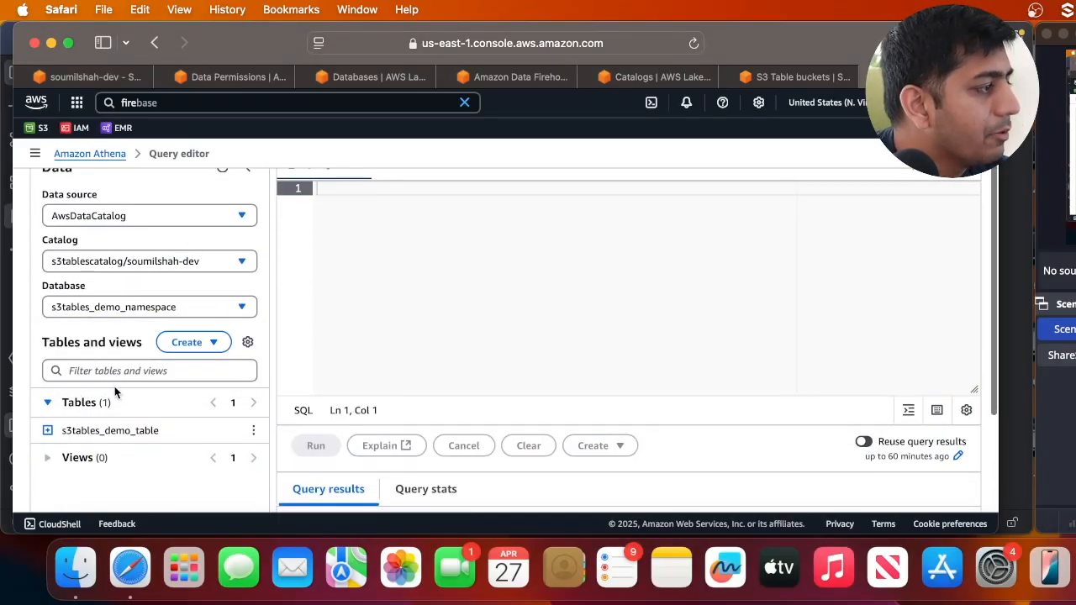
# Run a SELECT on s3tables_demo_table returning 10 id, name and value rows.
pyautogui.click(316, 446)
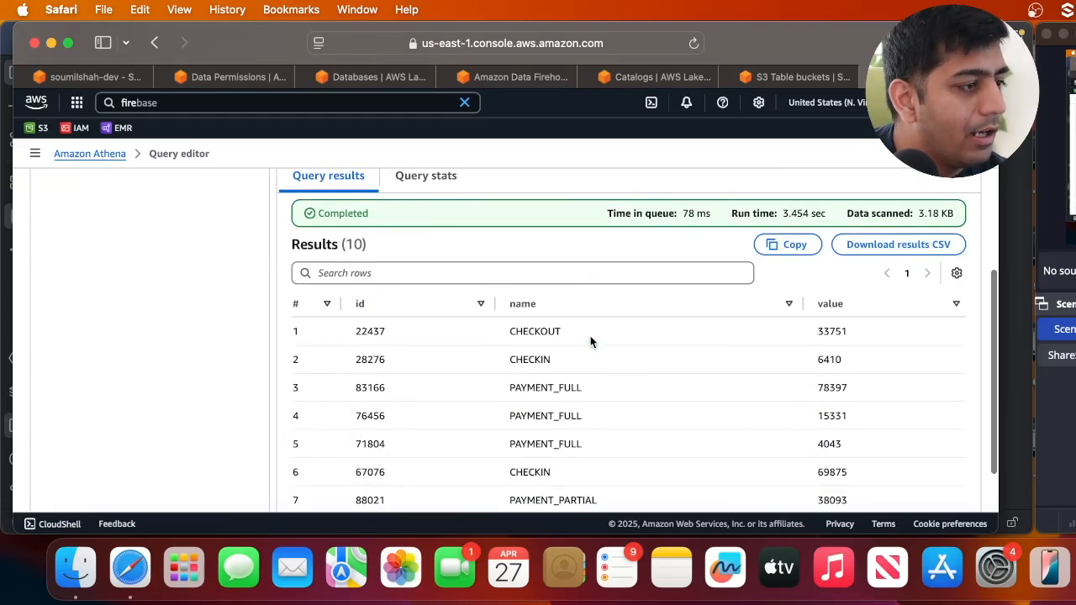
pyautogui.scroll(-3)
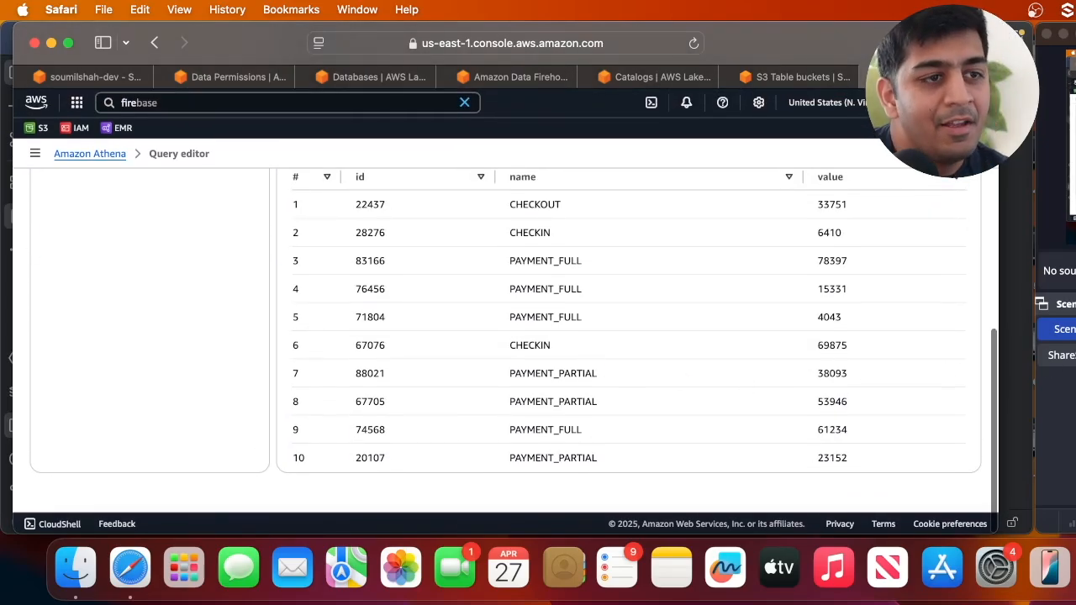